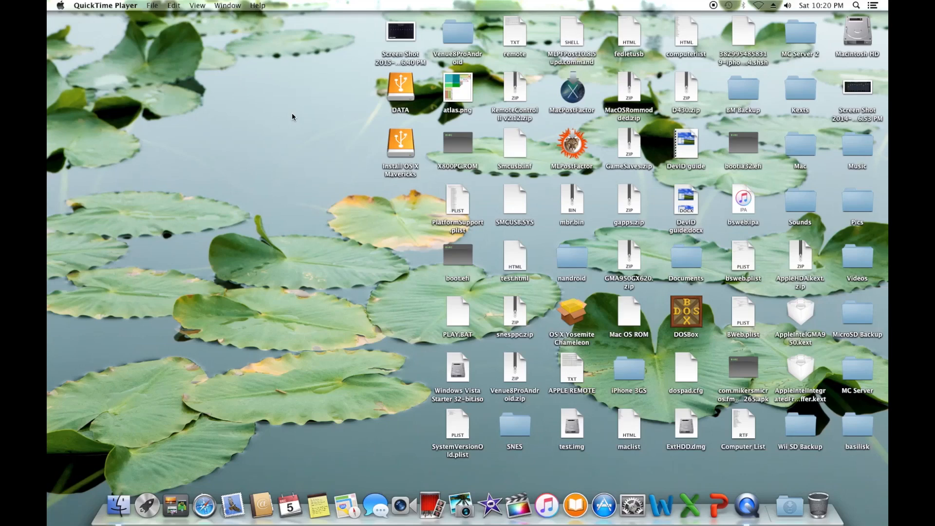
mouse_move(304, 85)
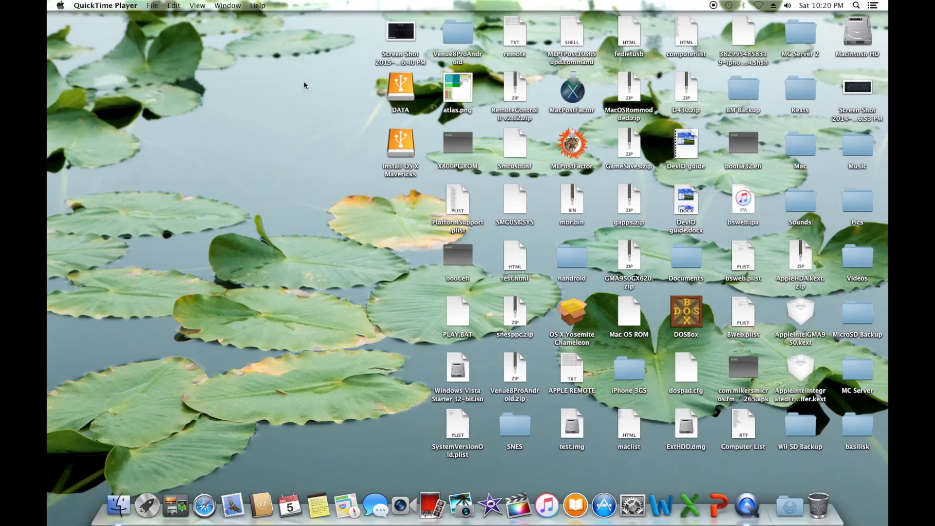
mouse_move(301, 87)
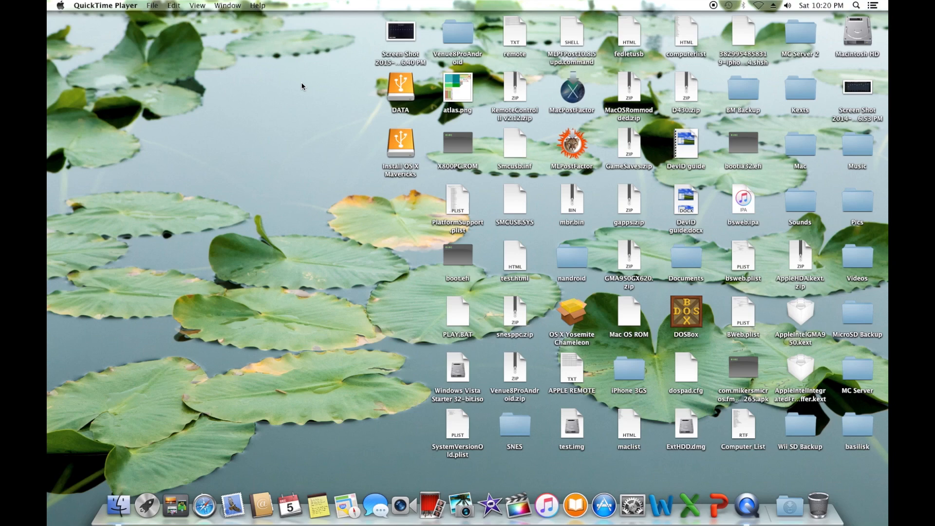
mouse_move(163, 495)
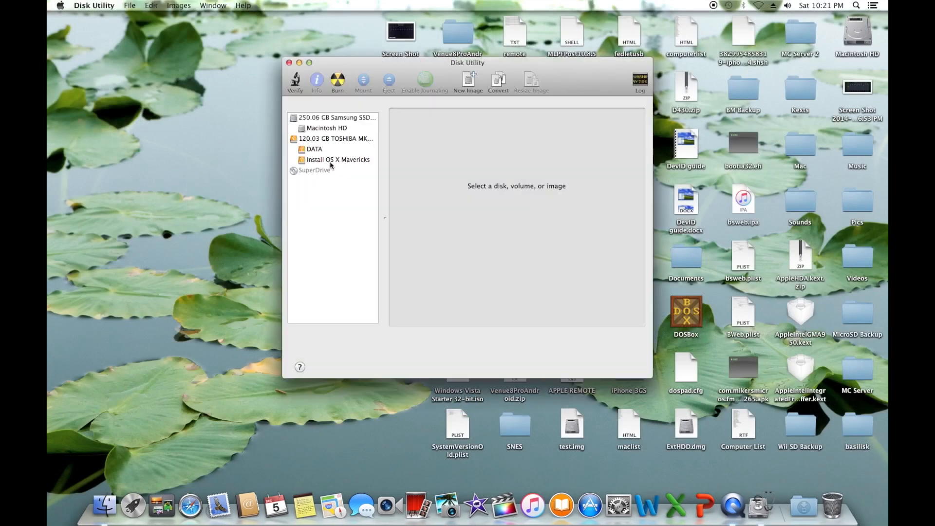
Step: Erase the Install OS X Mavericks partition as Mac OS Extended (Journaled) named elcap and confirm
click(337, 160)
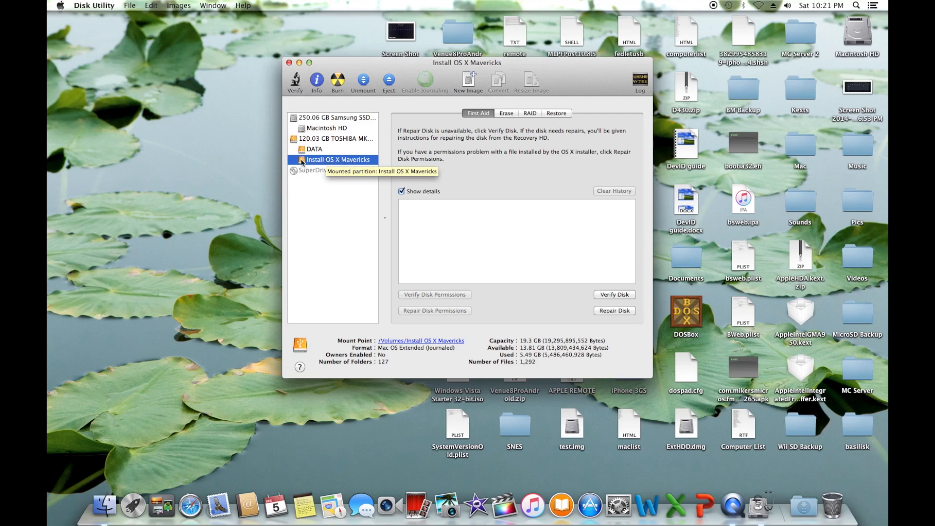
mouse_move(476, 128)
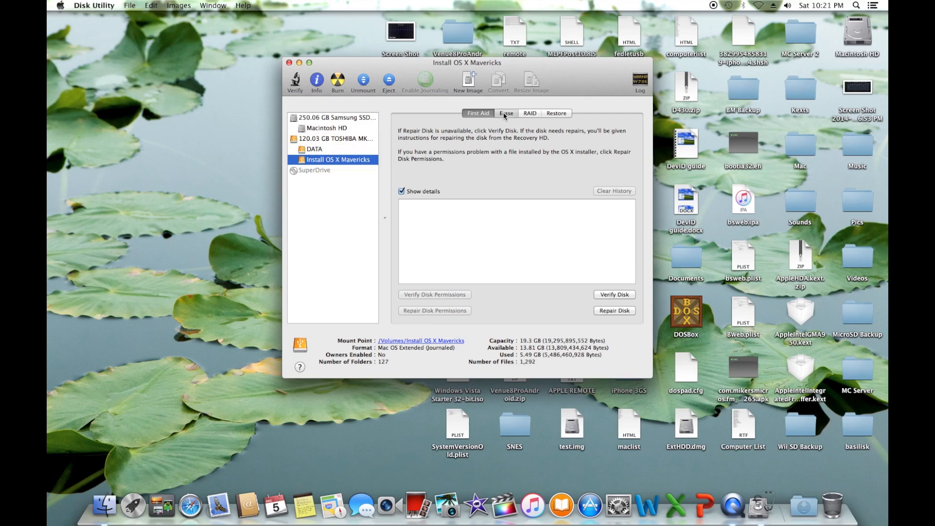
click(506, 113)
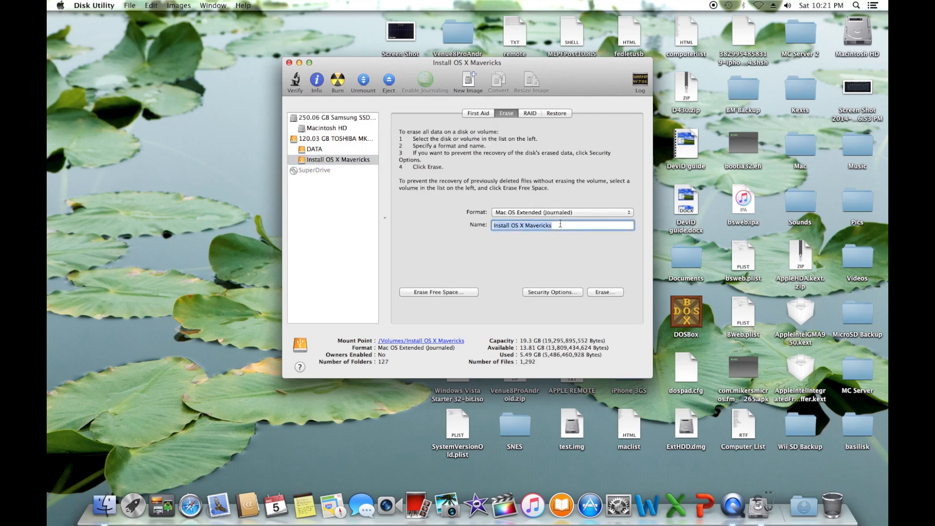
text(elcap)
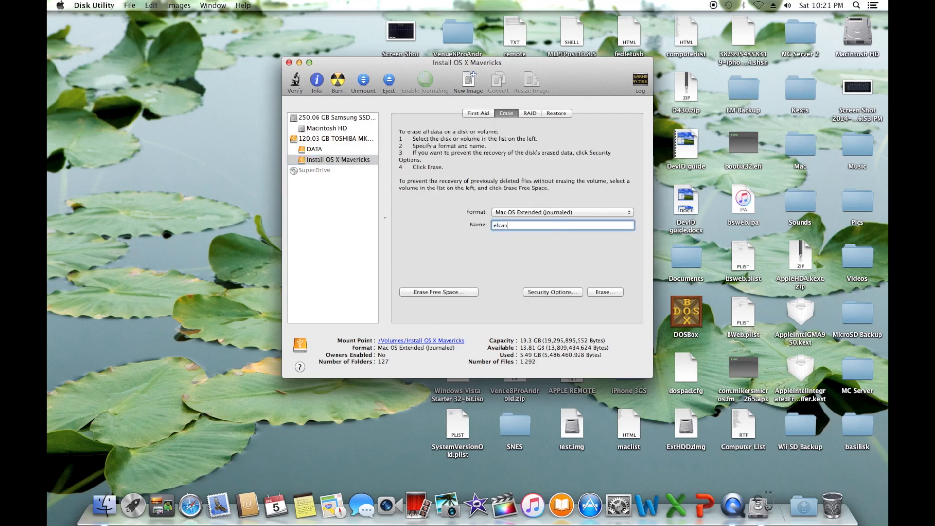
click(606, 292)
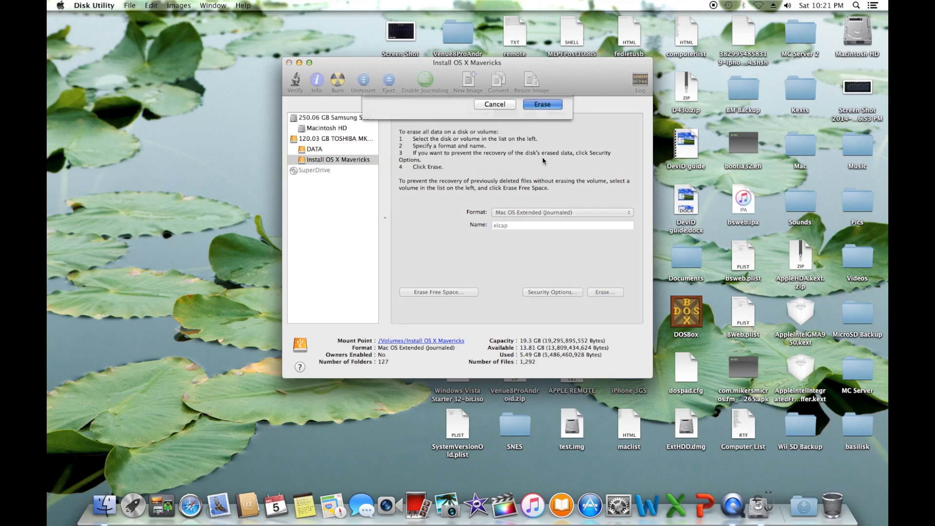
click(543, 105)
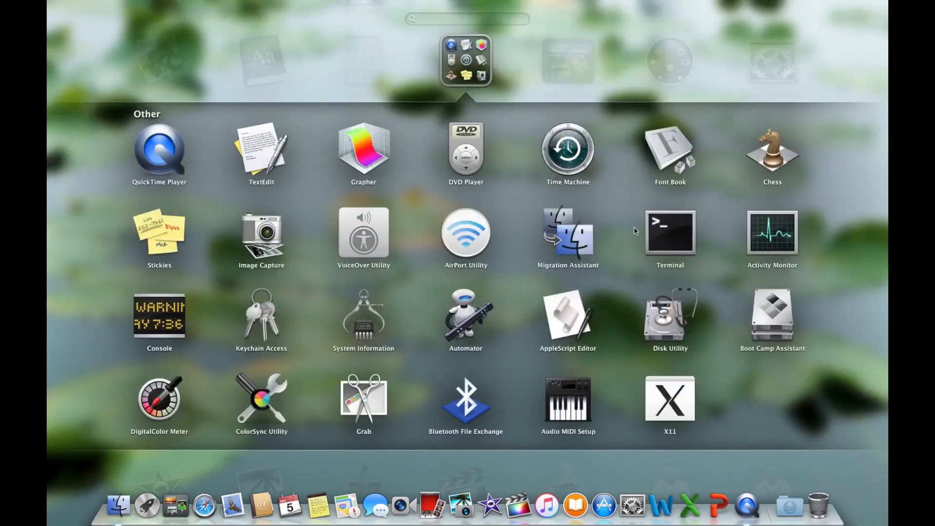
Step: Launch Terminal and enter the sudo createinstallmedia command from the Install OS X El Capitan app
click(671, 232)
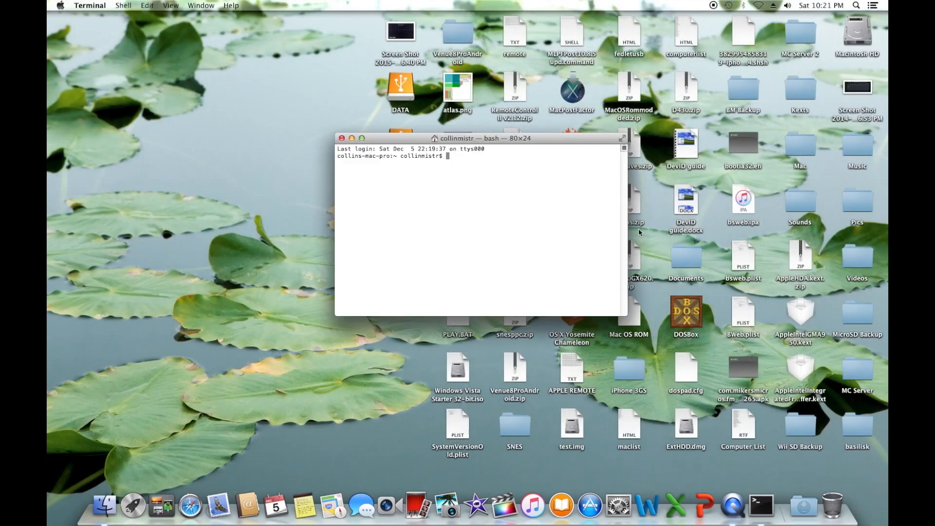
drag(480, 137, 370, 196)
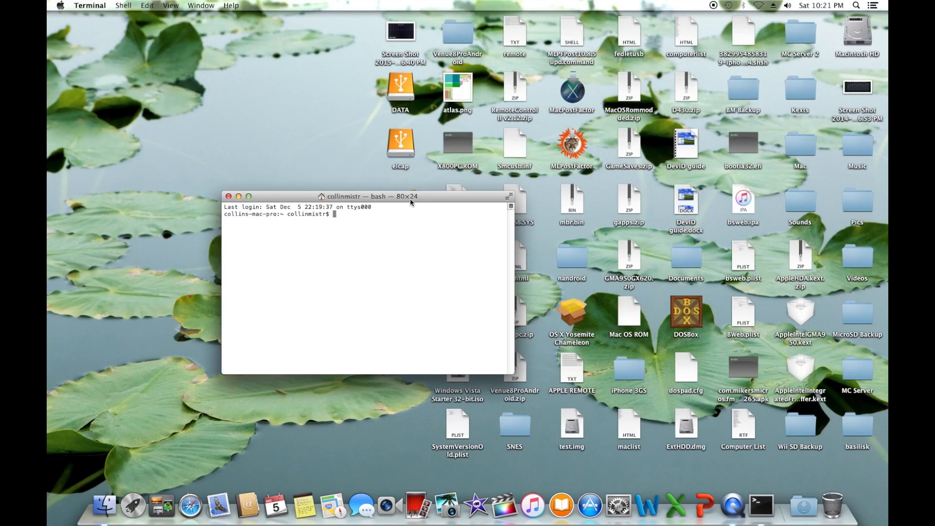
text(sudo /Applications/Install\ OS\ X\ El\ Capitan.app/Contents/Resources/createinstallmedia --volume /Volumes/elcap --applicationpath /Applications/Install\ OS\ X\ El\ Capitan.app --nointeraction)
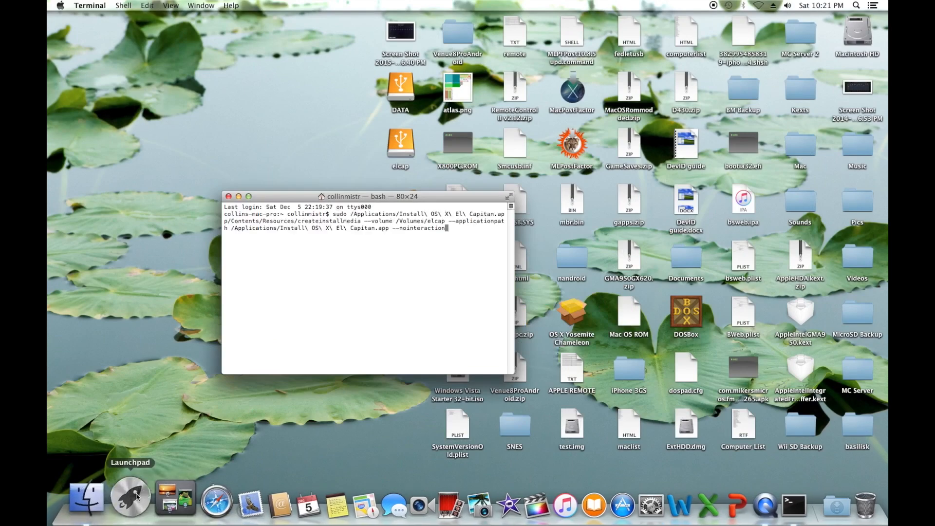
click(128, 501)
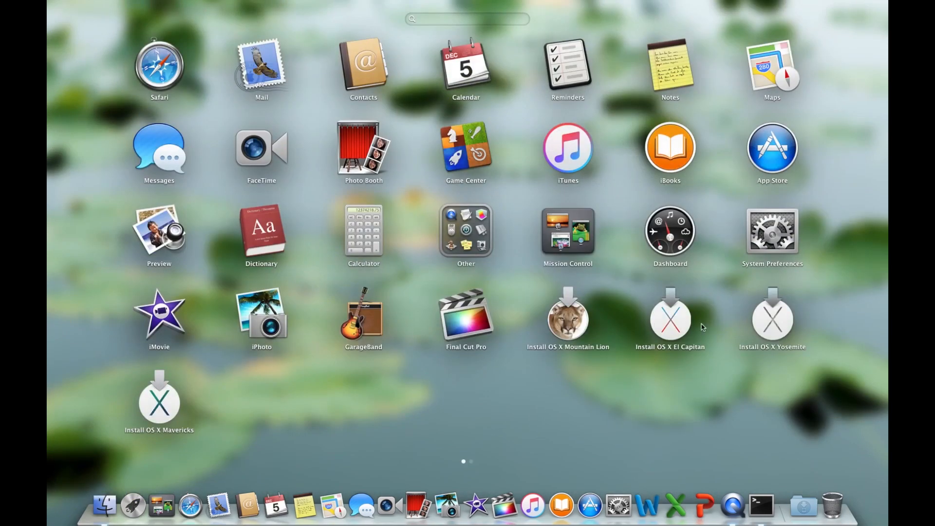
mouse_move(681, 325)
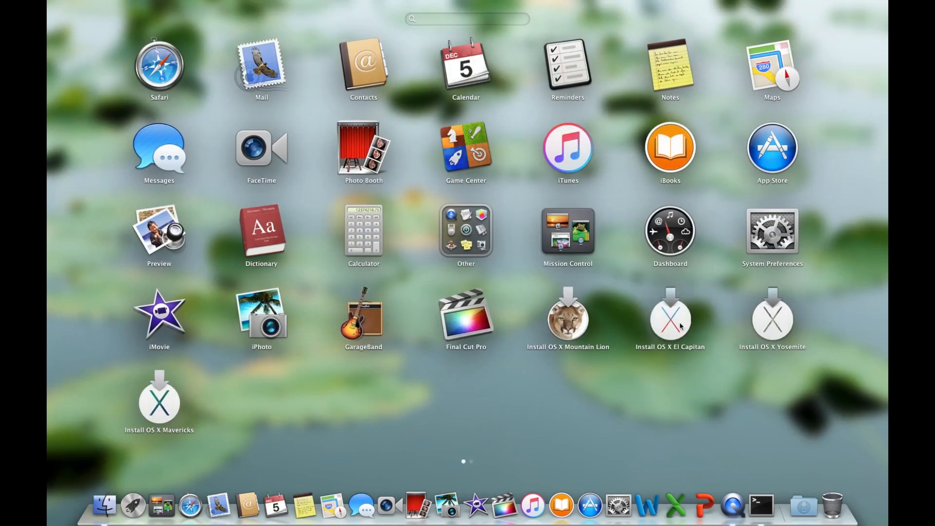
mouse_move(665, 324)
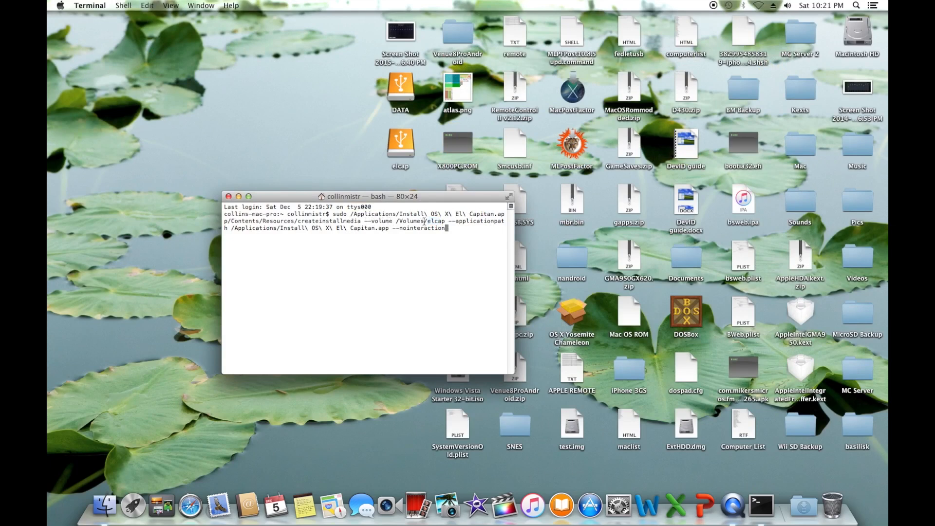
click(400, 143)
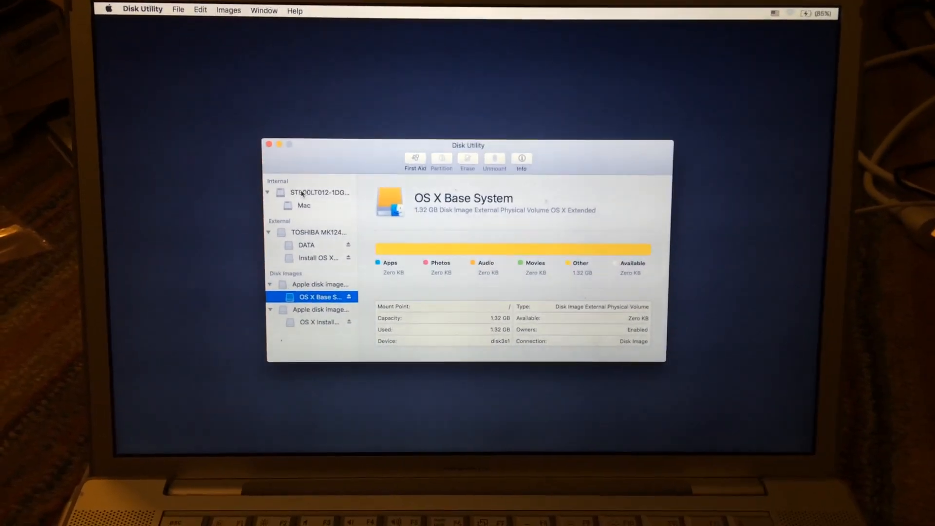
Step: Select the internal ST500LT012-1DG142 disk in the Disk Utility sidebar
click(319, 192)
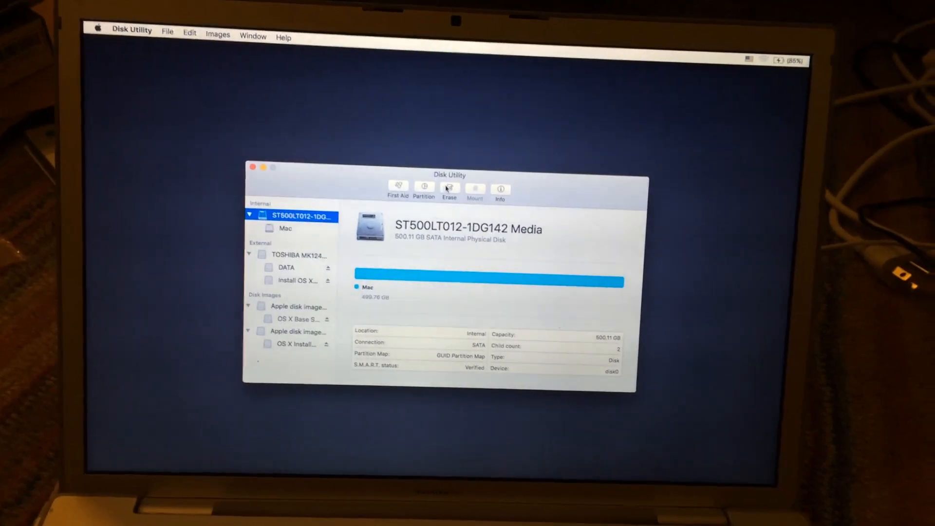
Step: Erase the internal disk as OS X Extended (Journaled), GUID Partition Map, named El Capitan
click(449, 188)
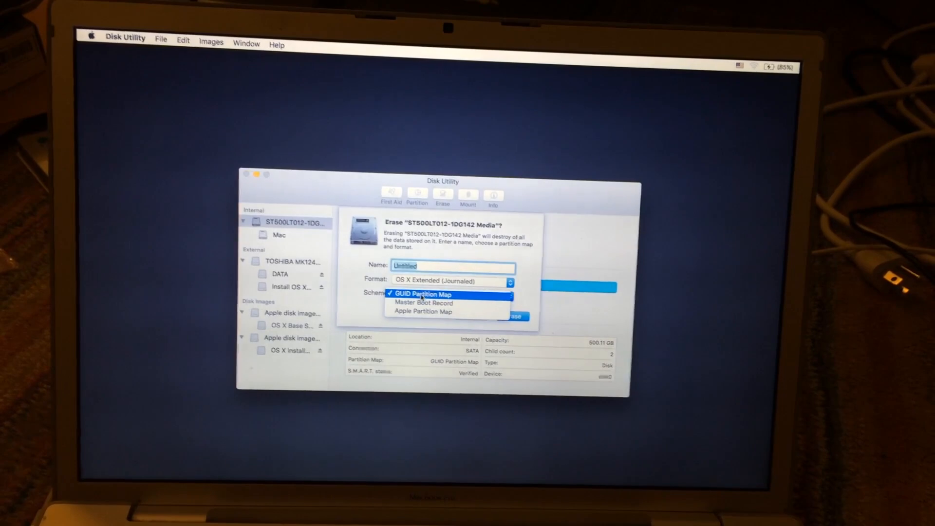
click(452, 280)
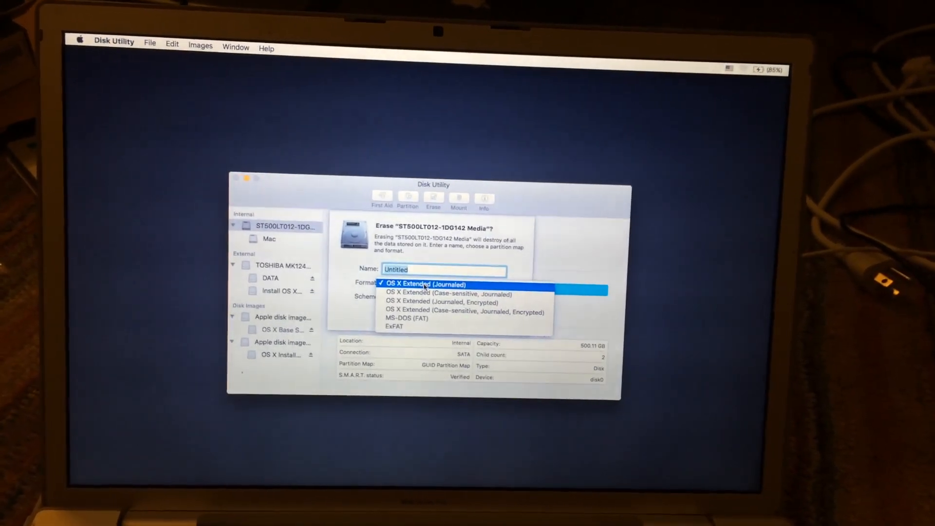
click(426, 284)
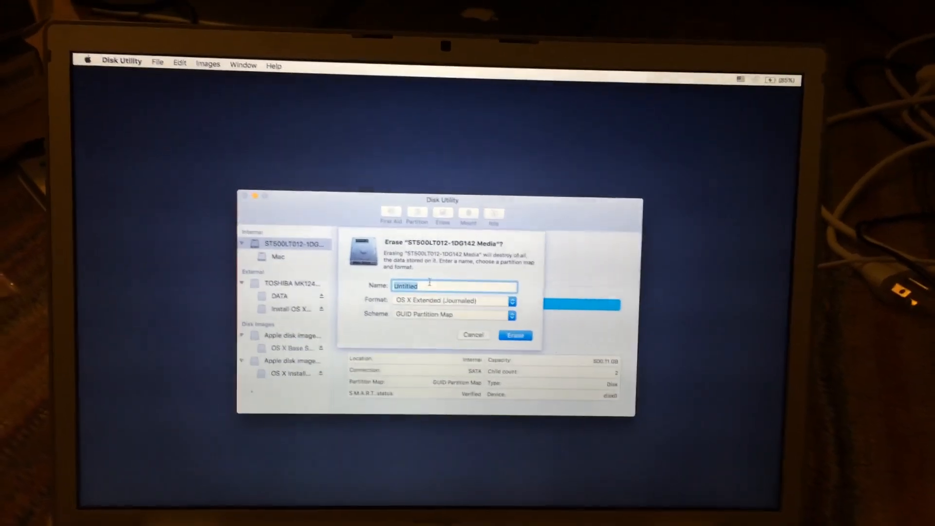
text(El Capitan)
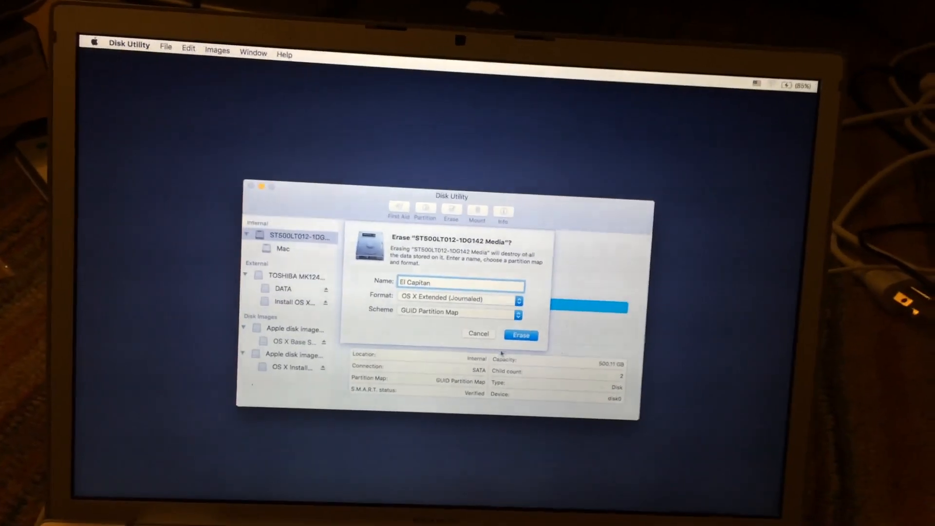
click(521, 335)
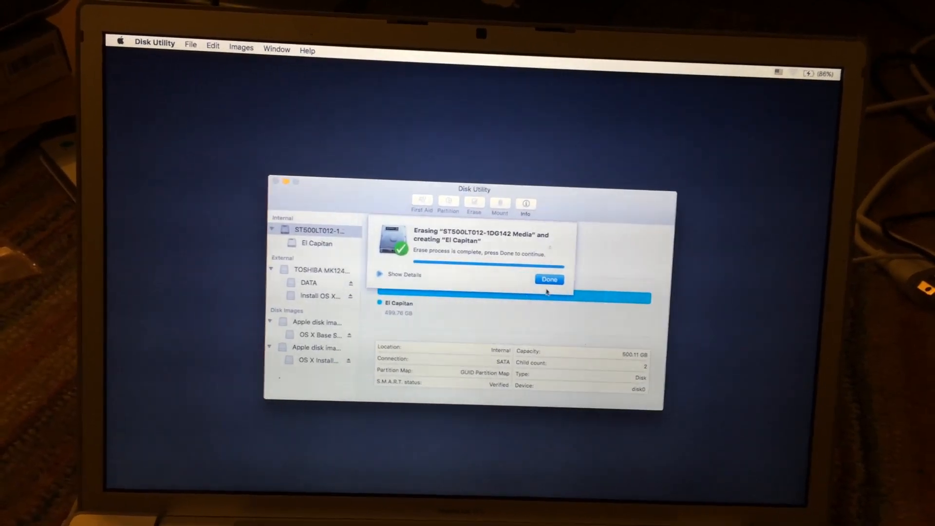
Step: Dismiss the erase report, continue past the license agreement and choose the install disk
click(550, 278)
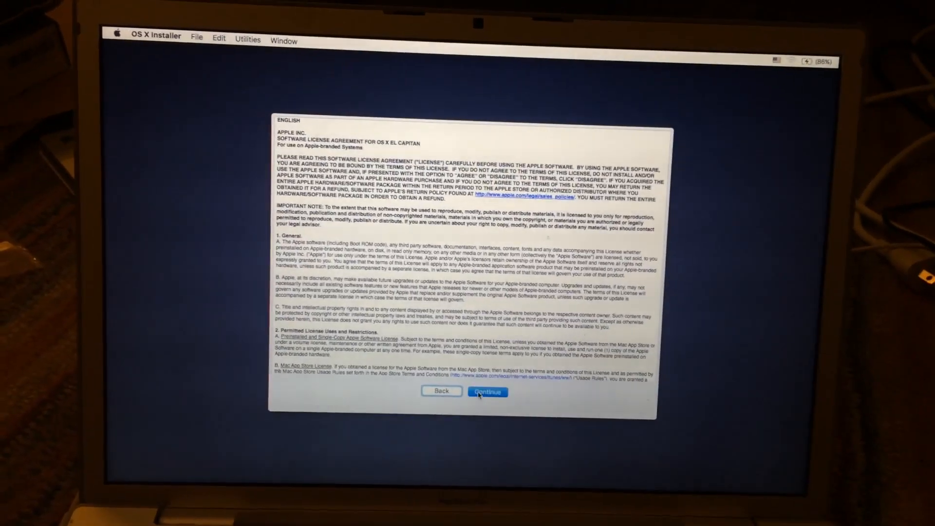
click(487, 391)
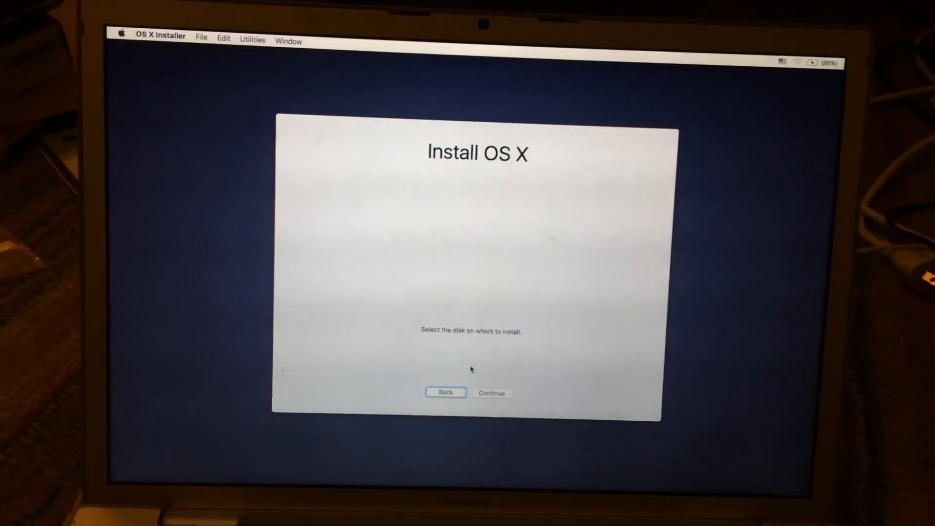
click(512, 274)
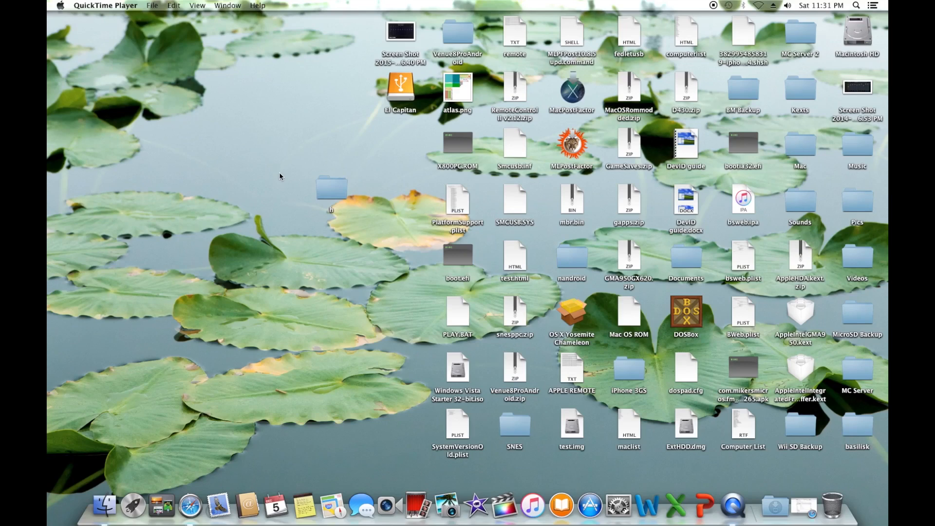
Step: Bring the desktop with the mounted El Capitan drive into focus
click(401, 88)
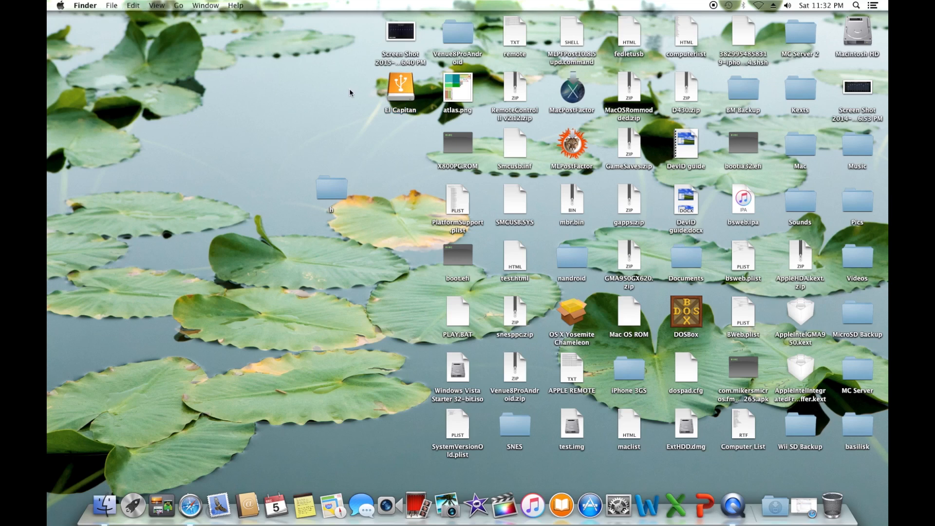
mouse_move(401, 89)
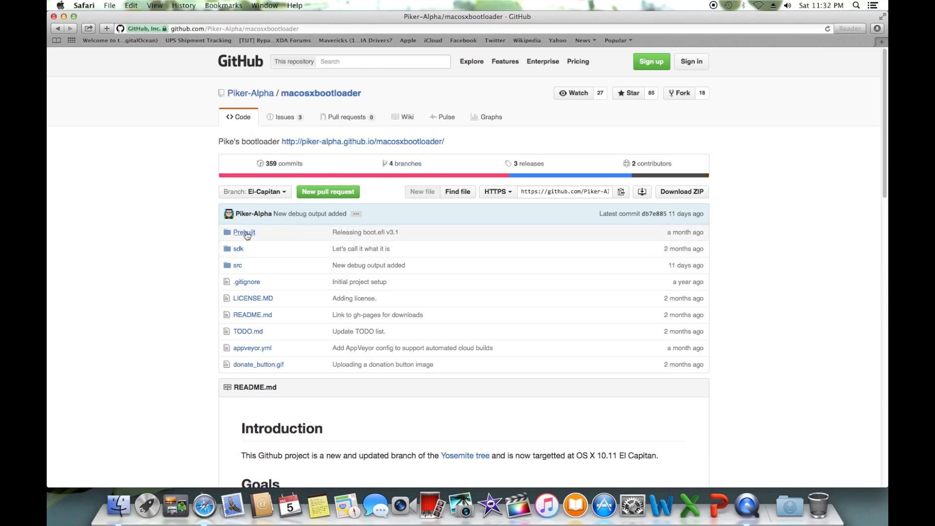
Step: Download the raw boot_grey.efi from the Prebuilt folder and return to the desktop
click(243, 232)
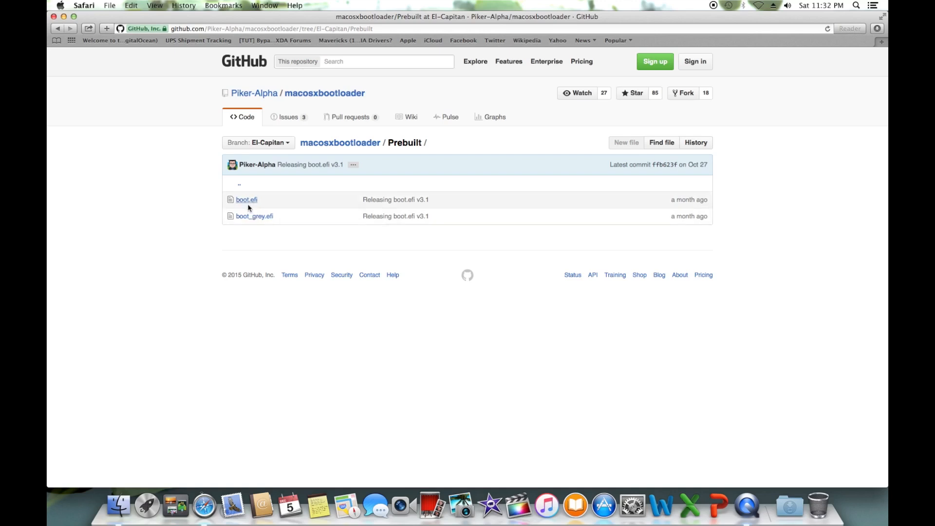
mouse_move(307, 209)
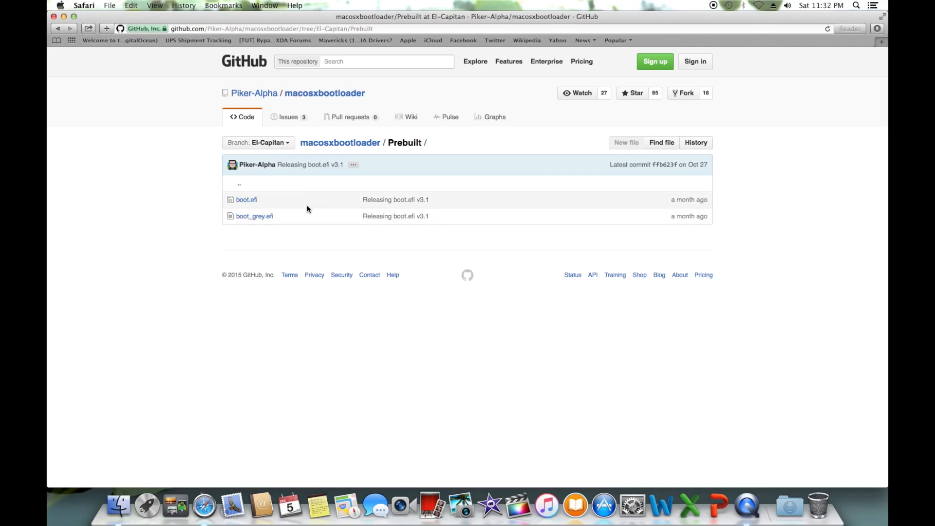
mouse_move(249, 202)
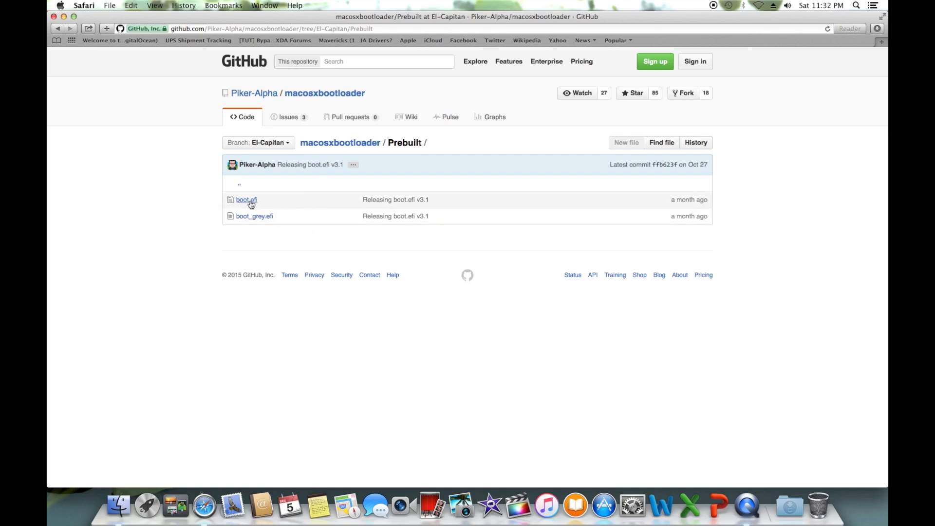
mouse_move(247, 203)
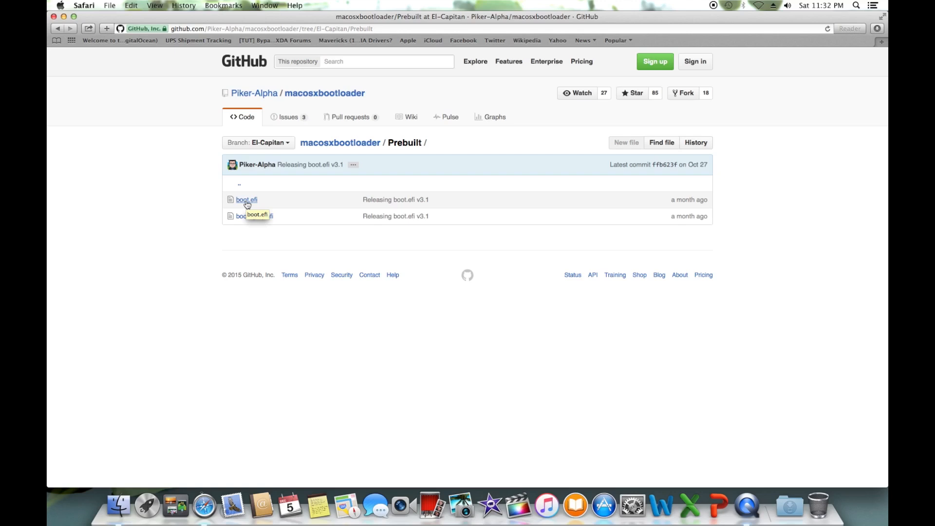
mouse_move(265, 203)
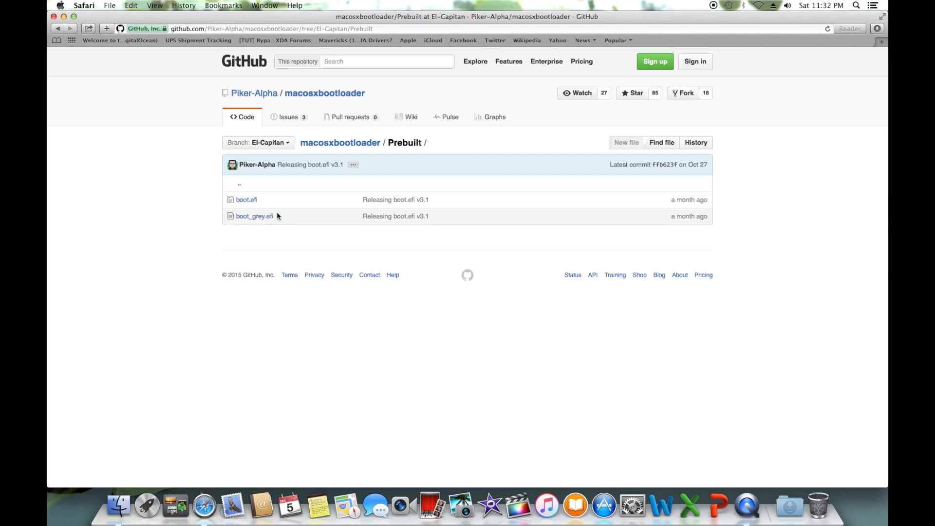
mouse_move(252, 219)
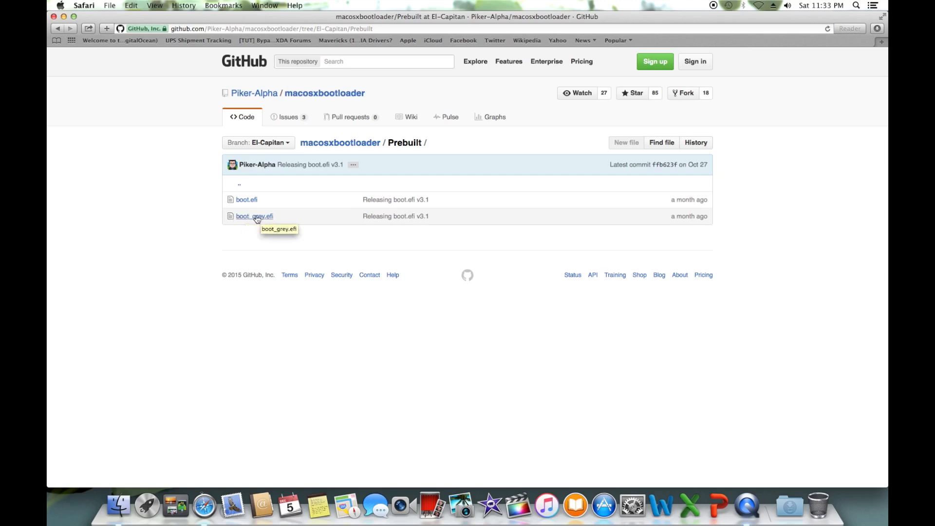
mouse_move(273, 231)
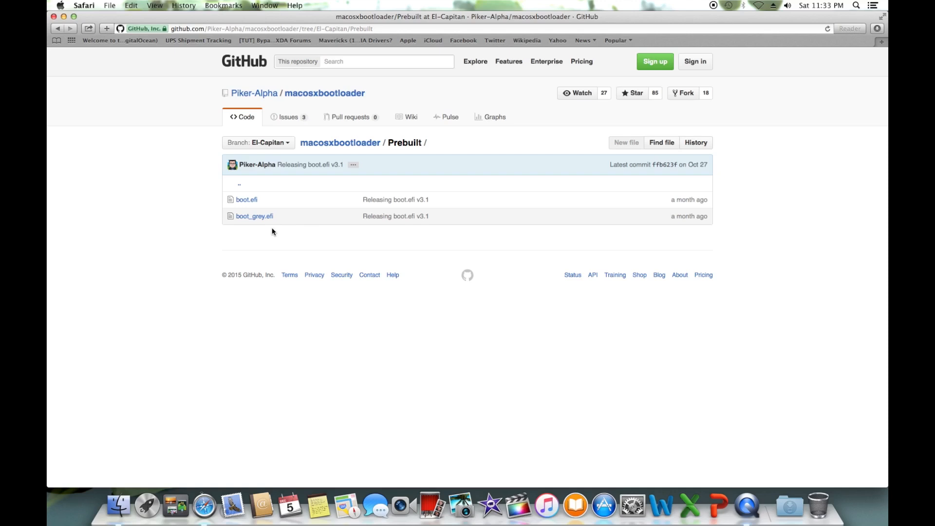
mouse_move(250, 220)
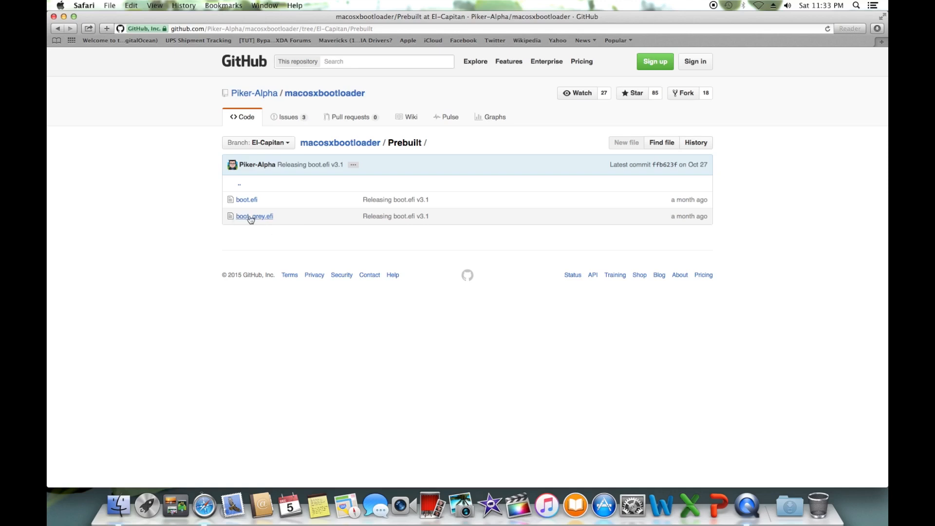
click(253, 216)
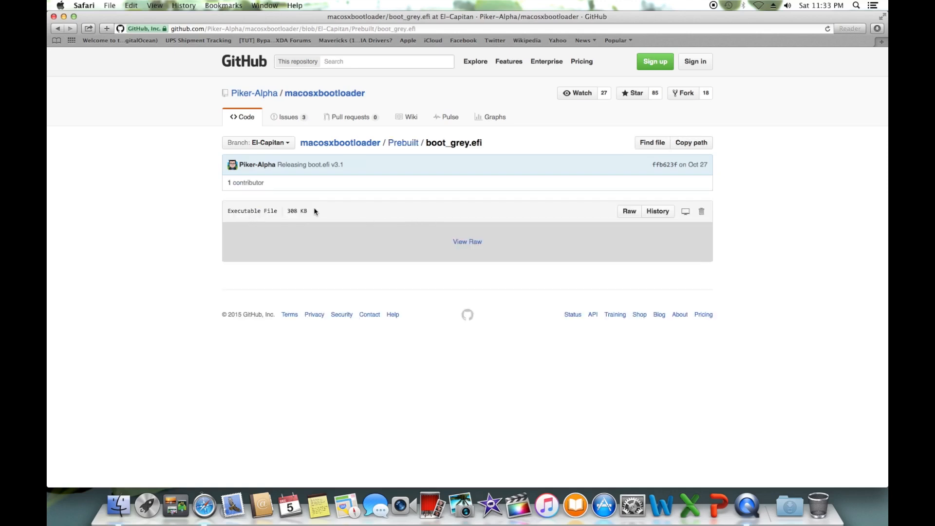
click(468, 242)
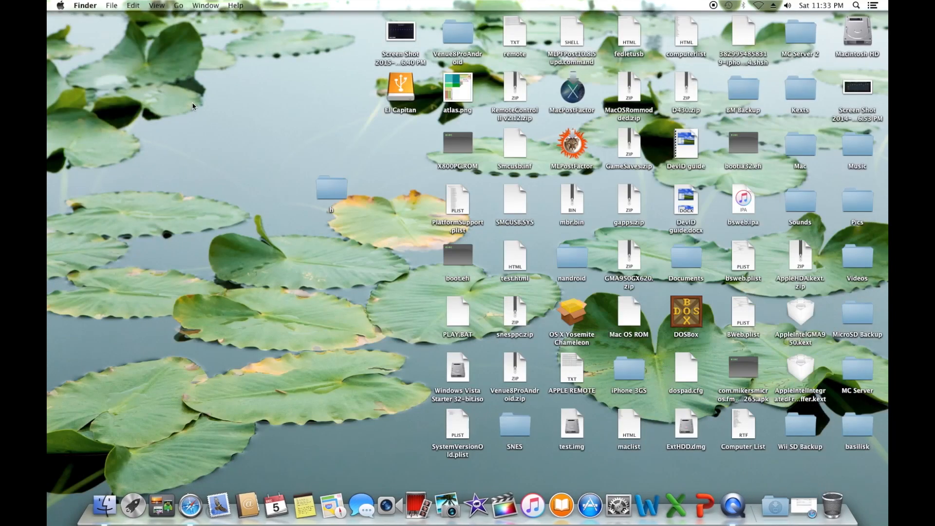
mouse_move(519, 183)
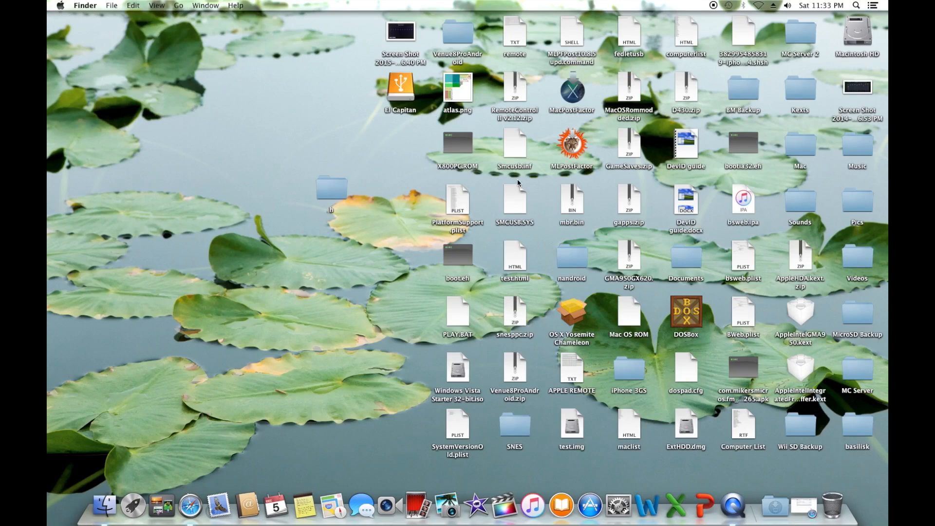
Step: Open folder h and browse El Capitan > System > Library to the CoreServices folder
double_click(331, 189)
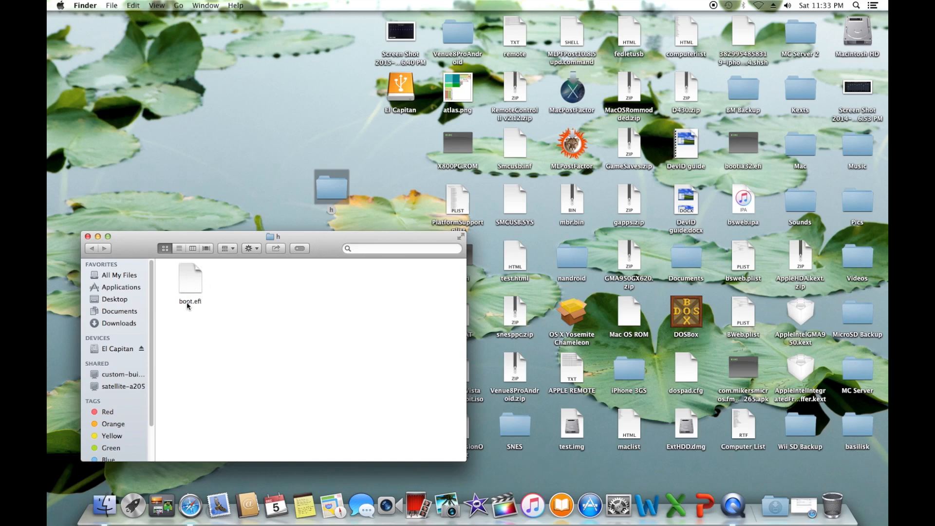
mouse_move(230, 304)
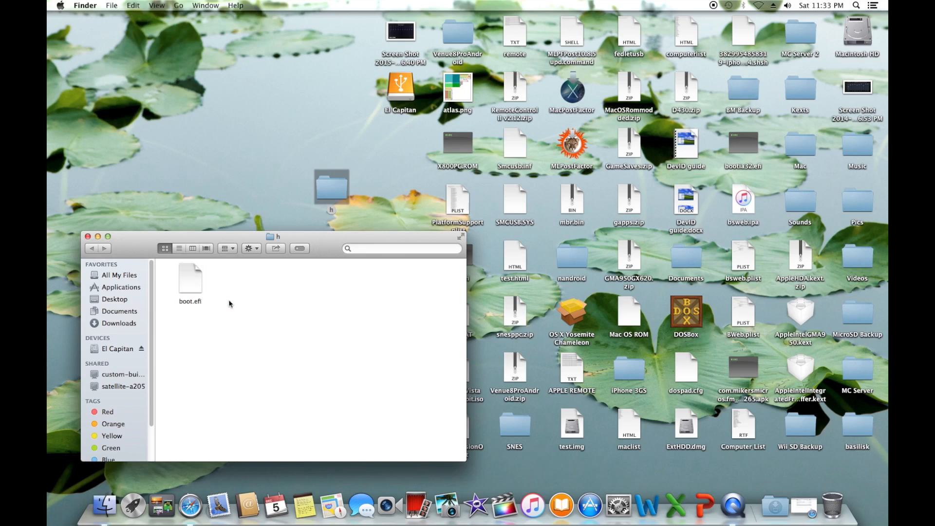
click(400, 90)
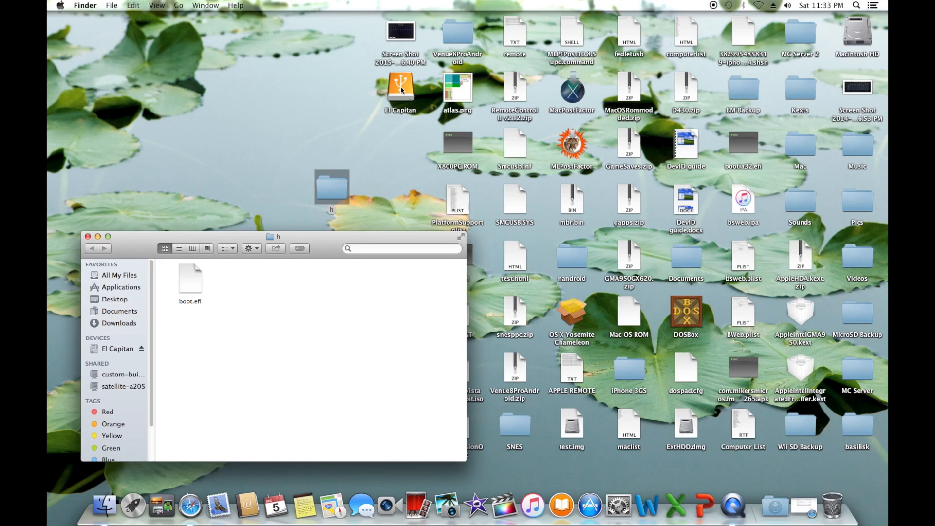
double_click(400, 87)
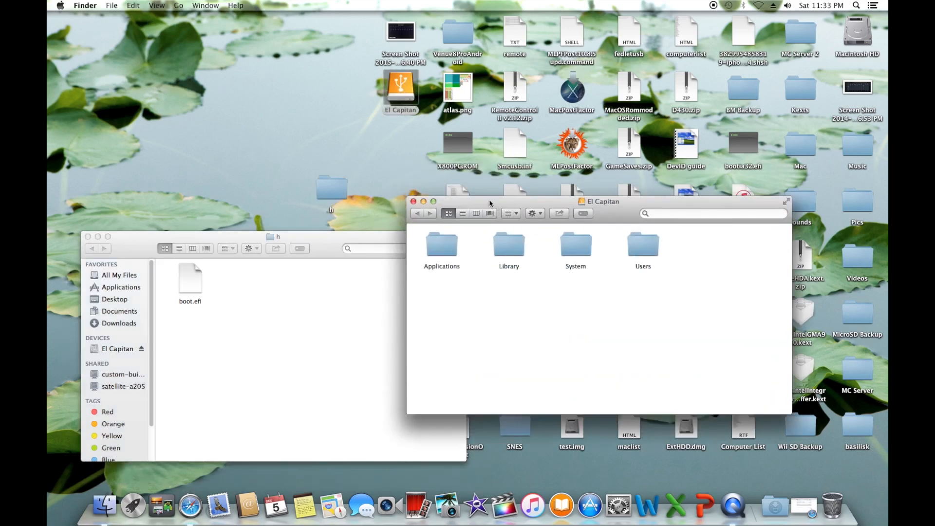
double_click(574, 245)
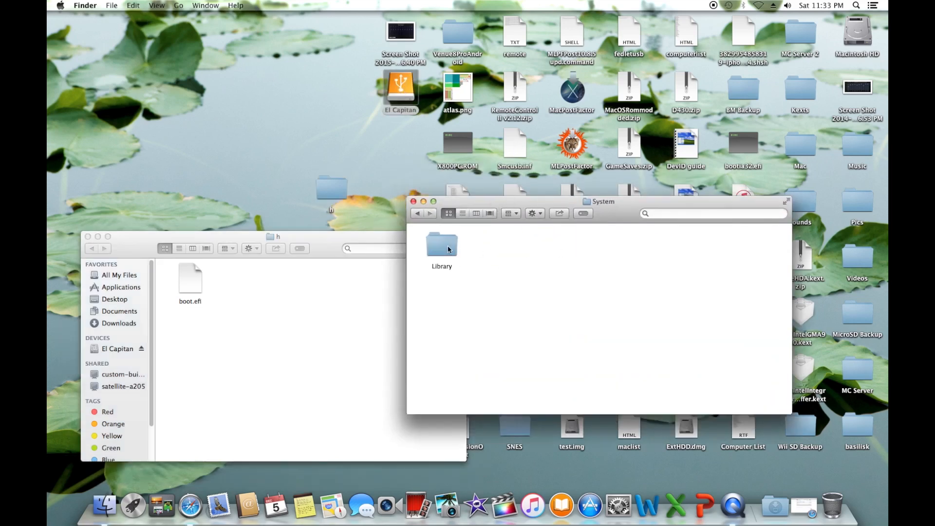
double_click(441, 247)
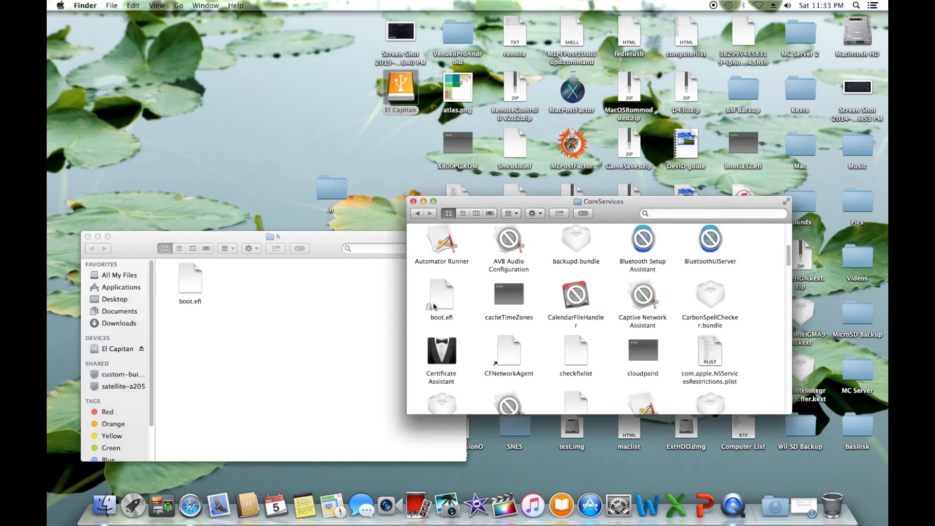
Step: Trash the old boot.efi from CoreServices and empty the Trash including locked items
click(442, 296)
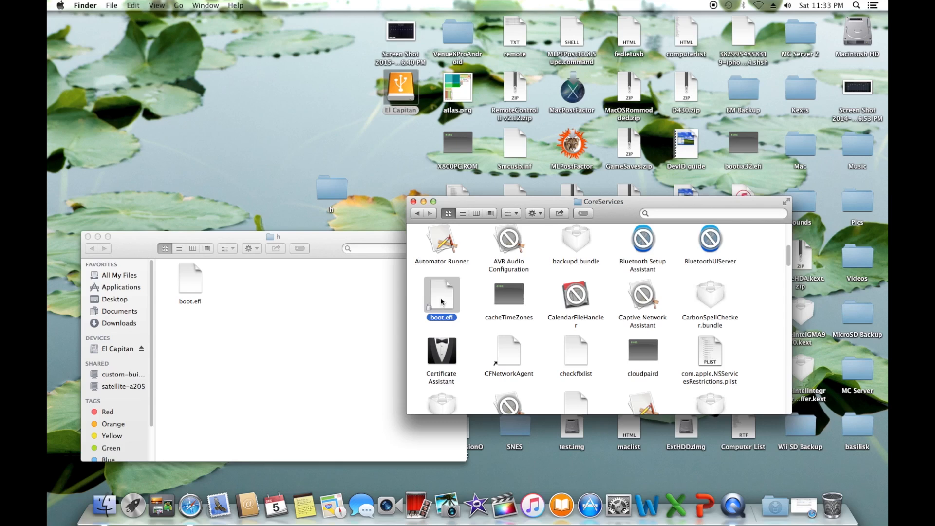
mouse_move(434, 294)
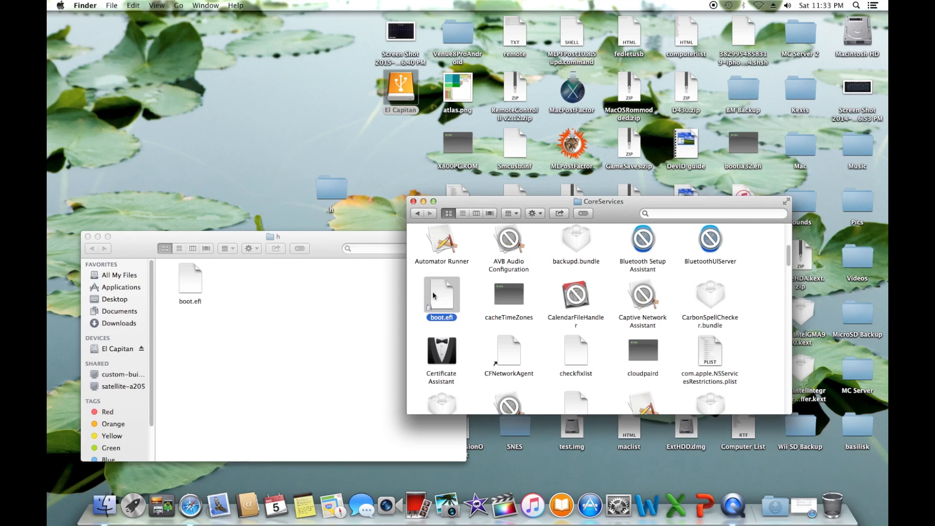
drag(441, 295, 831, 498)
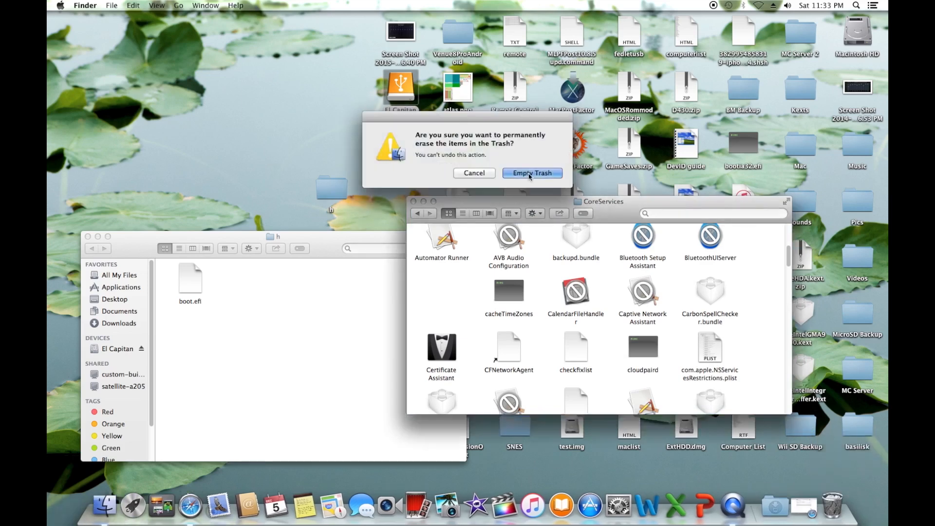
click(532, 174)
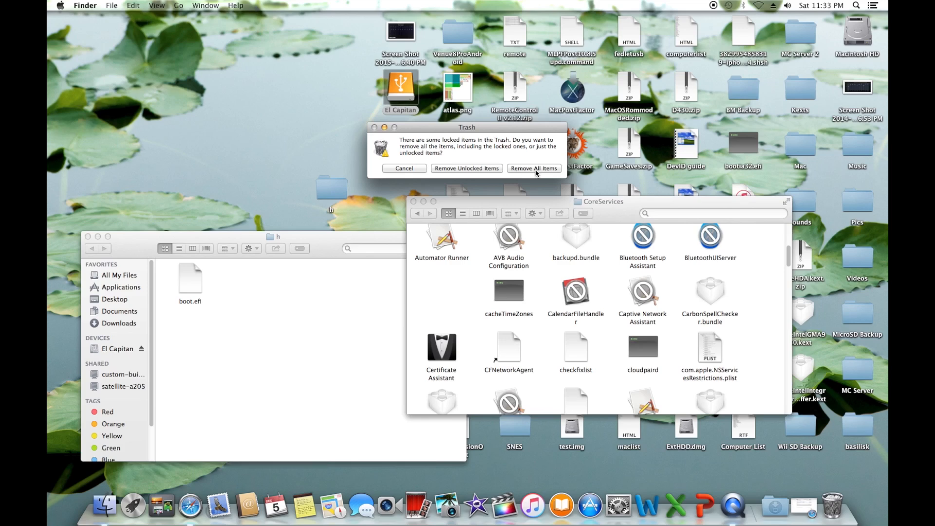
click(534, 168)
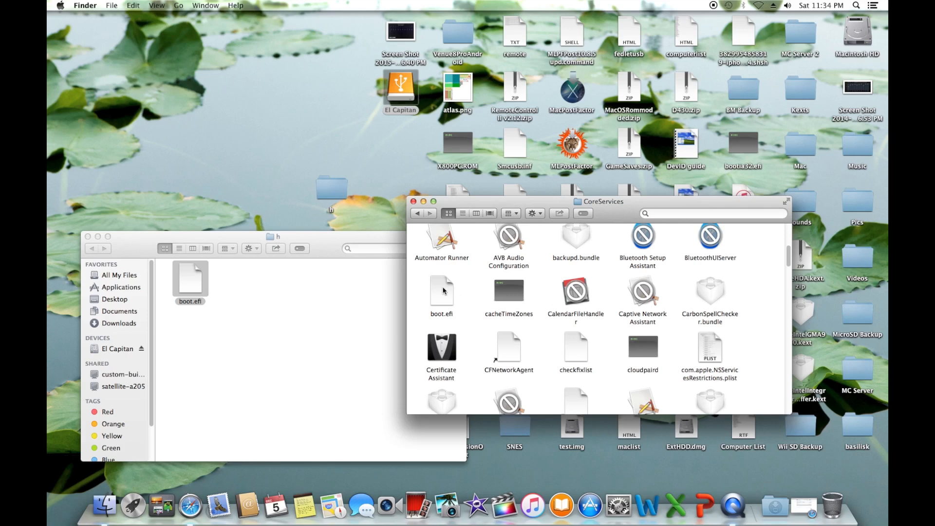
Step: Check the new boot.efi's details via Get Info, then close the CoreServices window
right_click(441, 290)
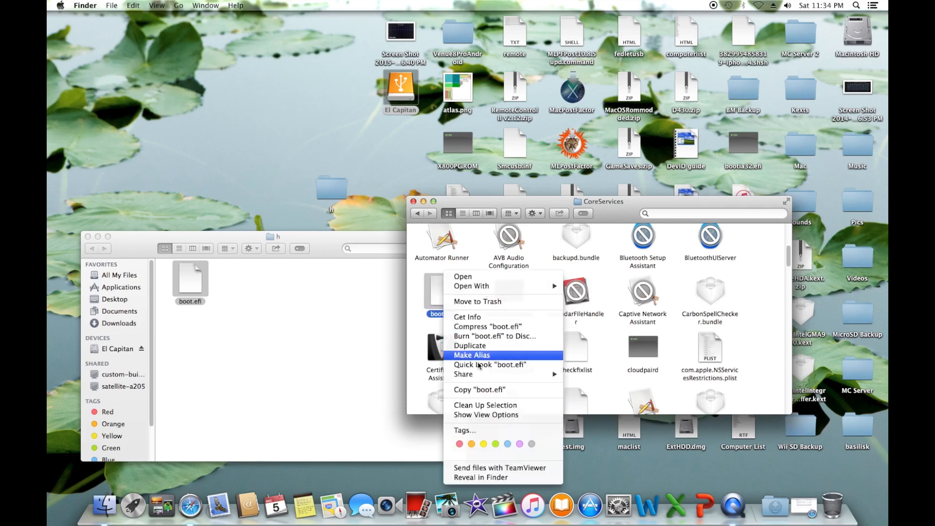
click(468, 317)
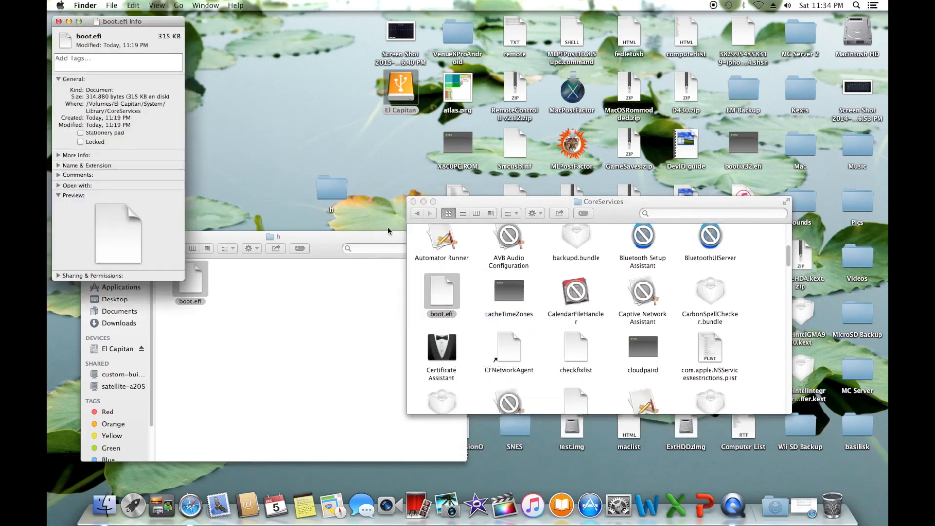
click(80, 142)
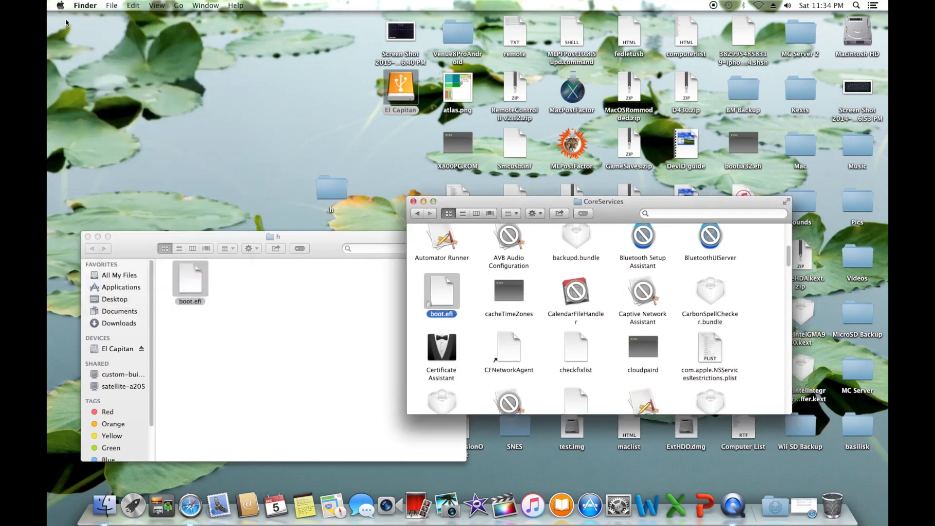
click(413, 202)
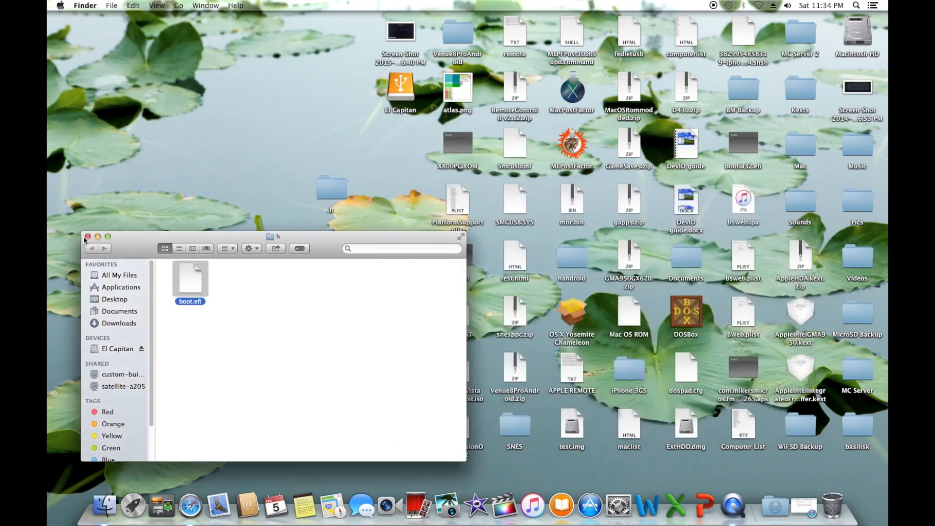
Step: Go to the folder /Volumes/El Capitan/usr by path in Finder
click(88, 235)
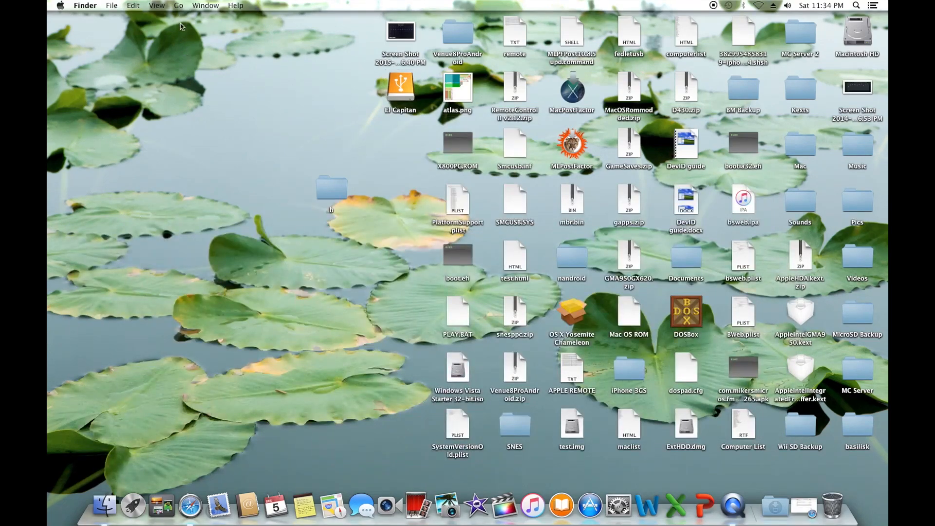
click(155, 5)
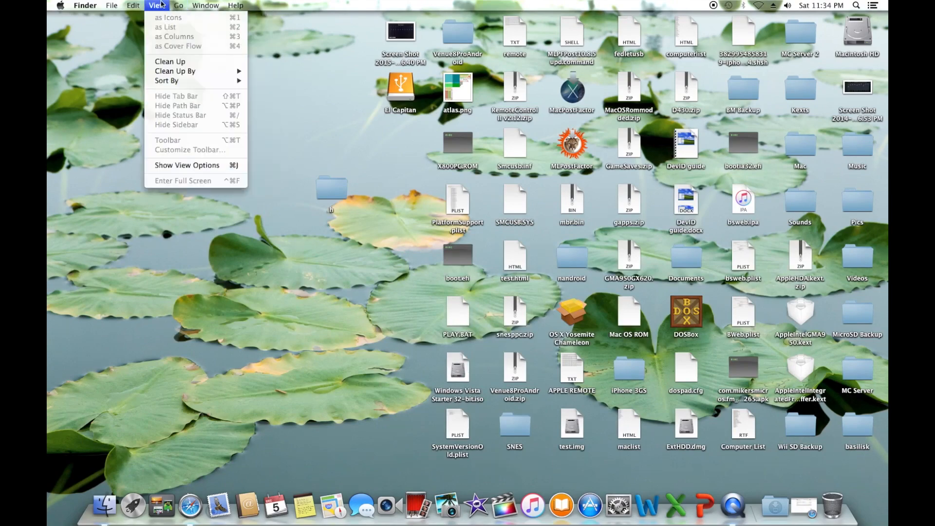
click(179, 5)
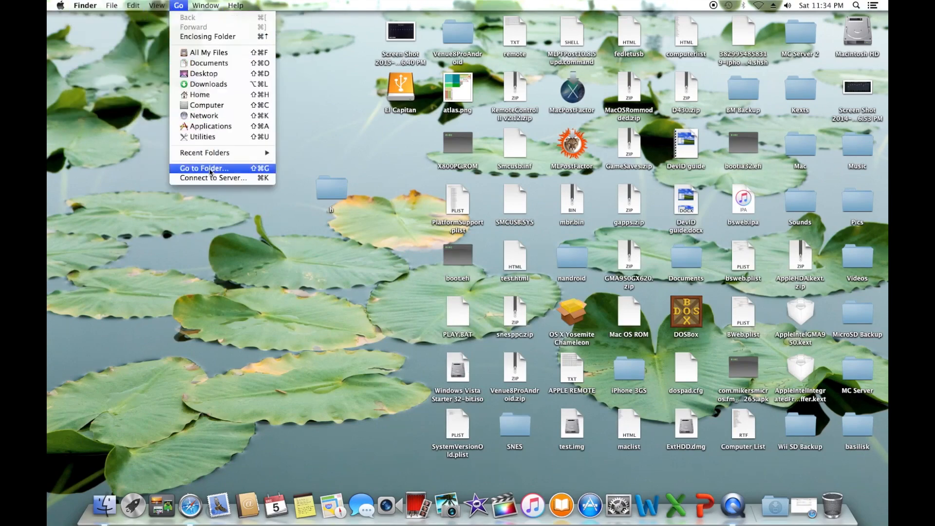
click(204, 167)
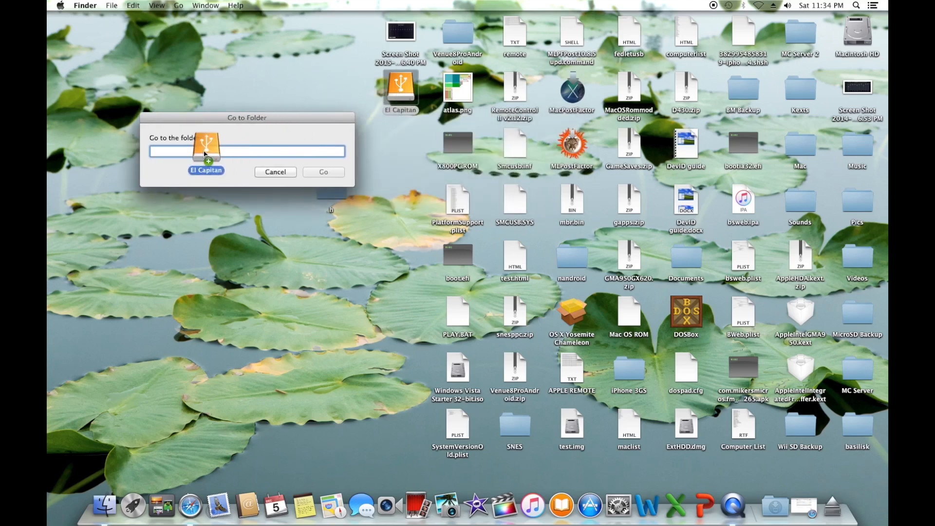
text(/Volumes/El Capitan)
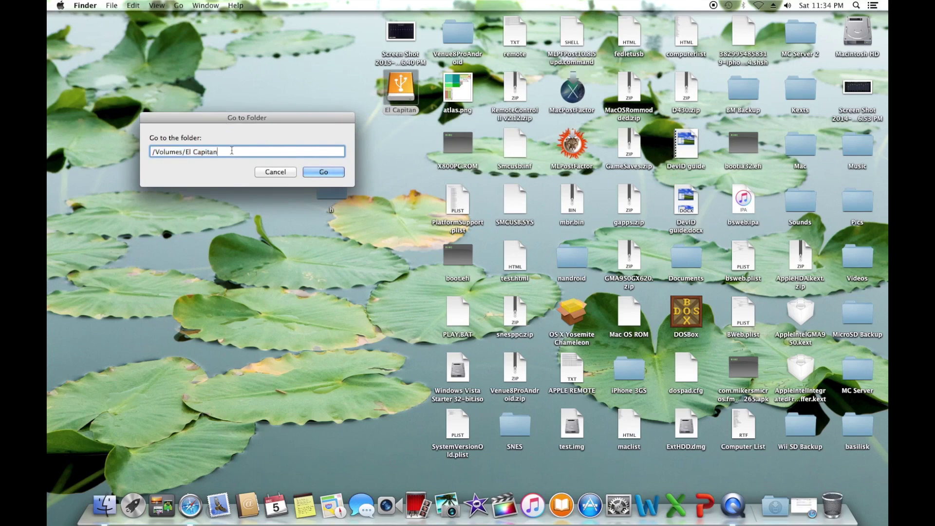
text(/usr)
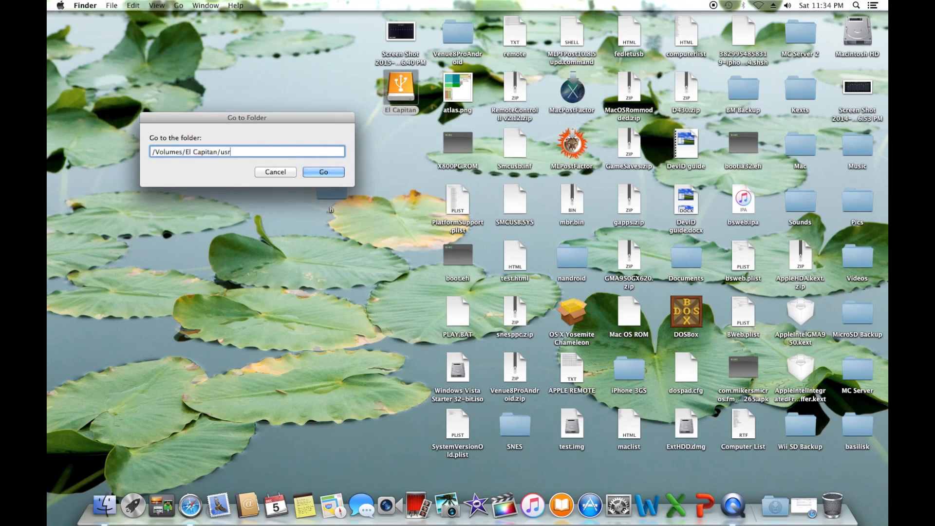
click(323, 172)
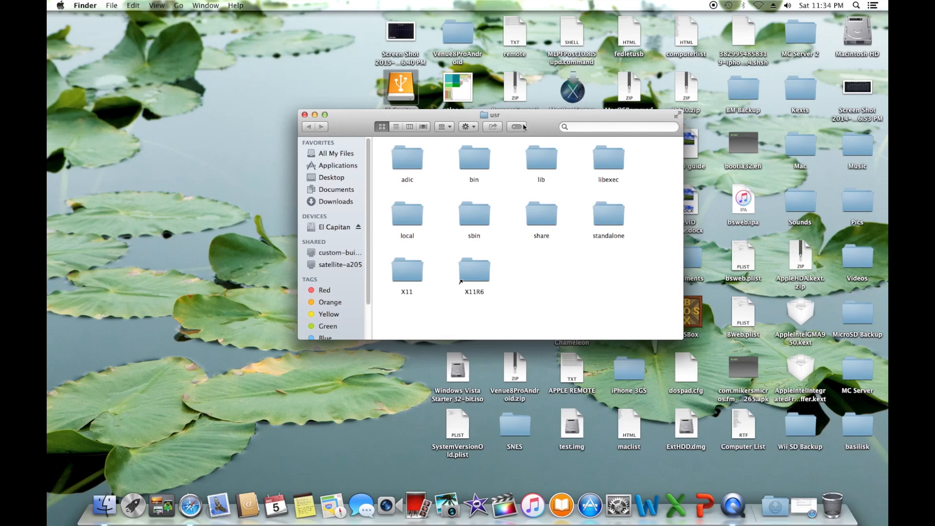
Step: Copy the modified boot.efi from folder h into usr/standalone/i386 and close the windows
double_click(608, 213)
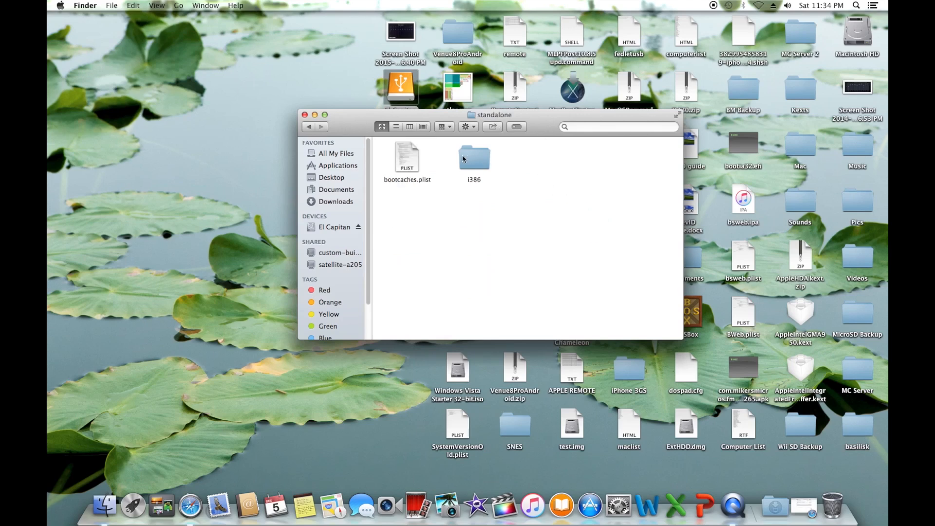
double_click(474, 157)
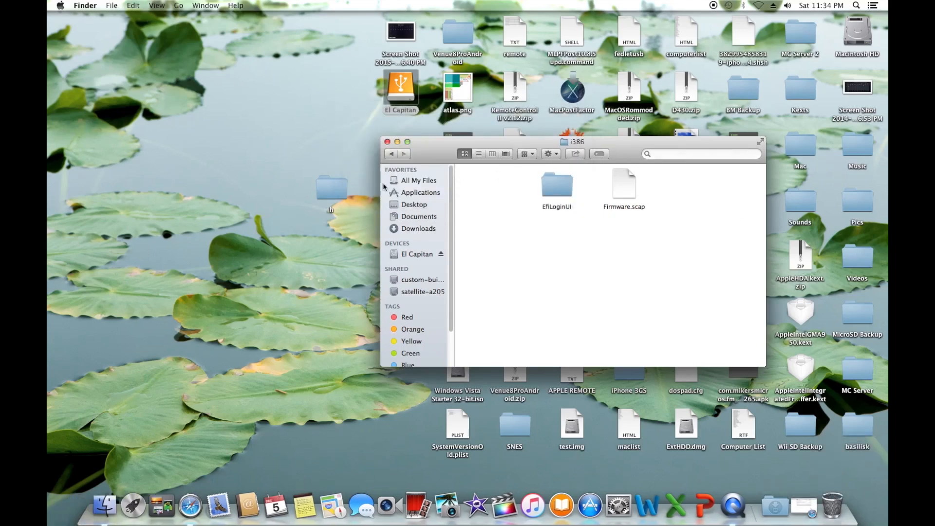
double_click(332, 186)
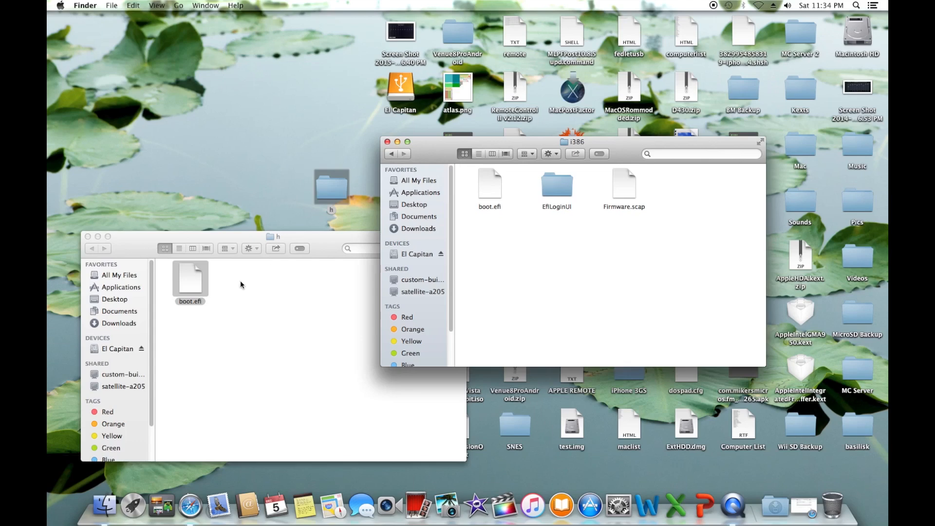
click(88, 236)
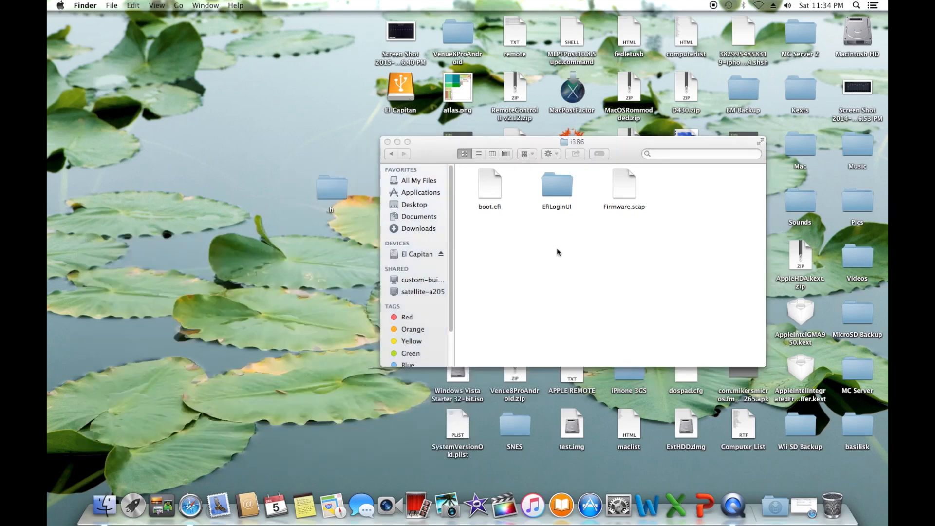
drag(575, 142, 435, 199)
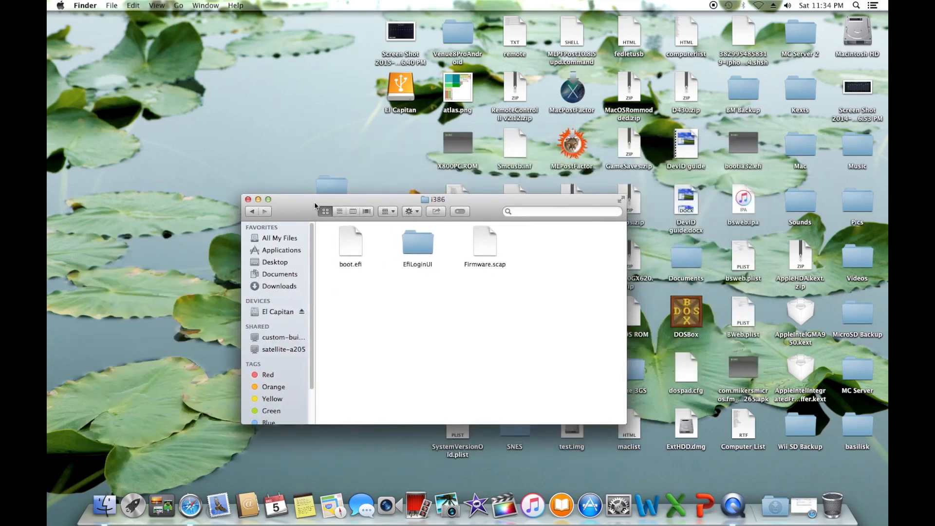
click(254, 201)
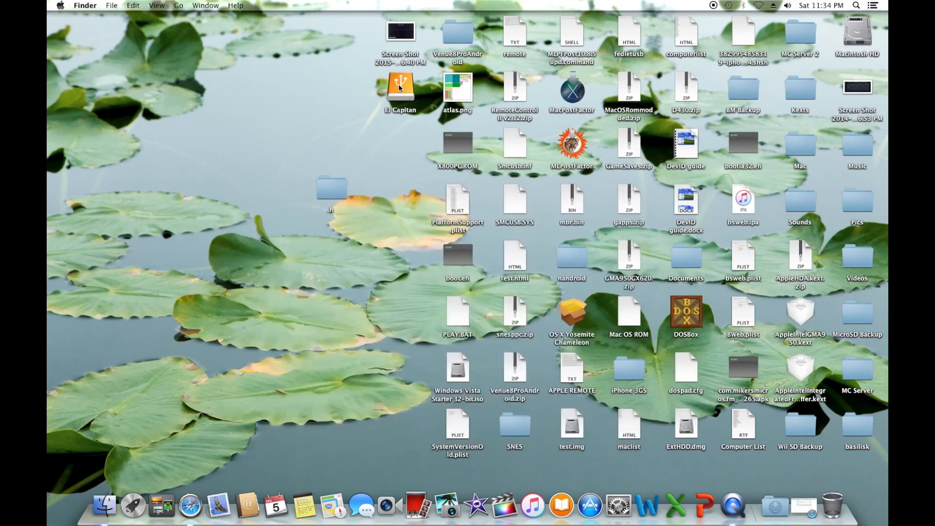
click(401, 90)
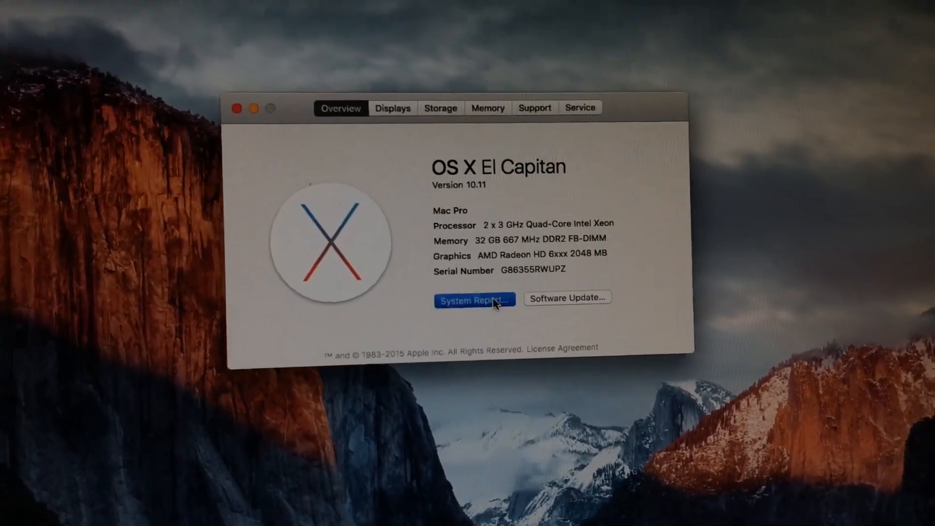
Step: Show the System Report from About This Mac for the Mac Pro on OS X 10.11
click(475, 299)
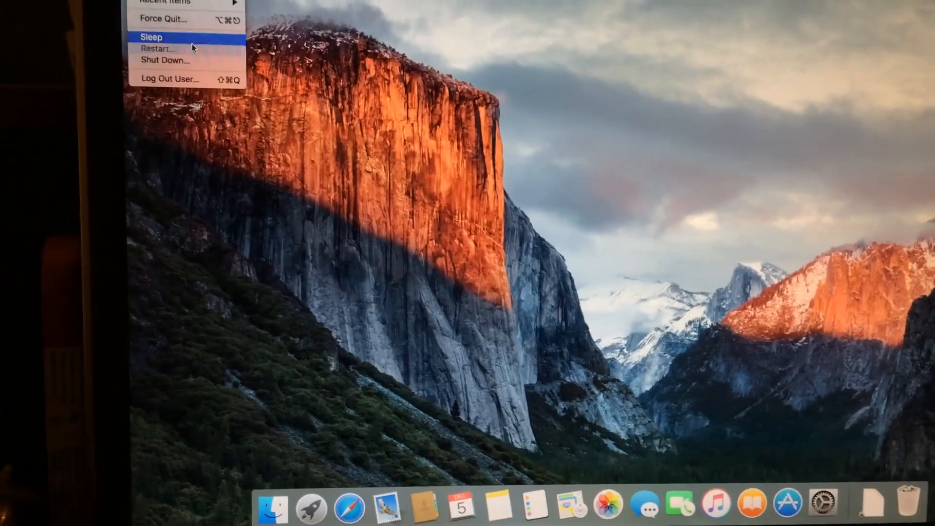
Step: Choose Shut Down from the Apple menu so the 59-second confirmation appears
click(166, 60)
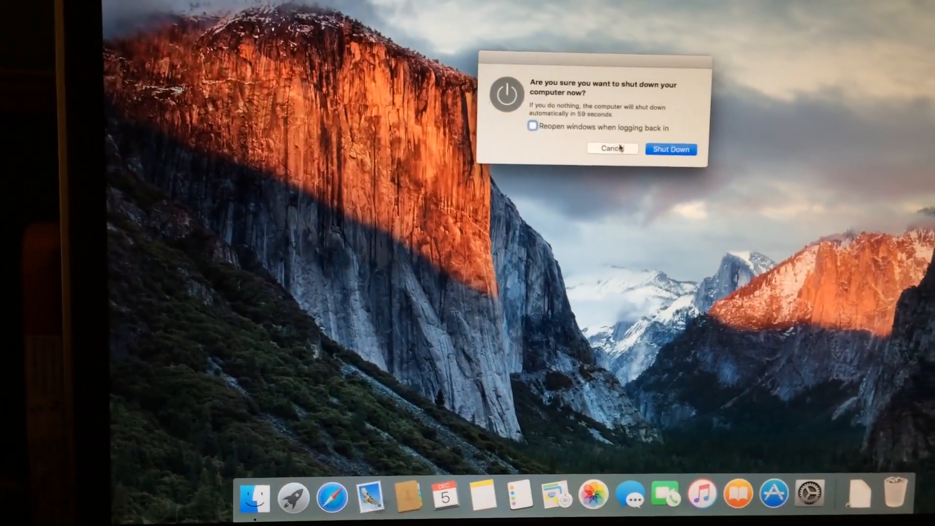